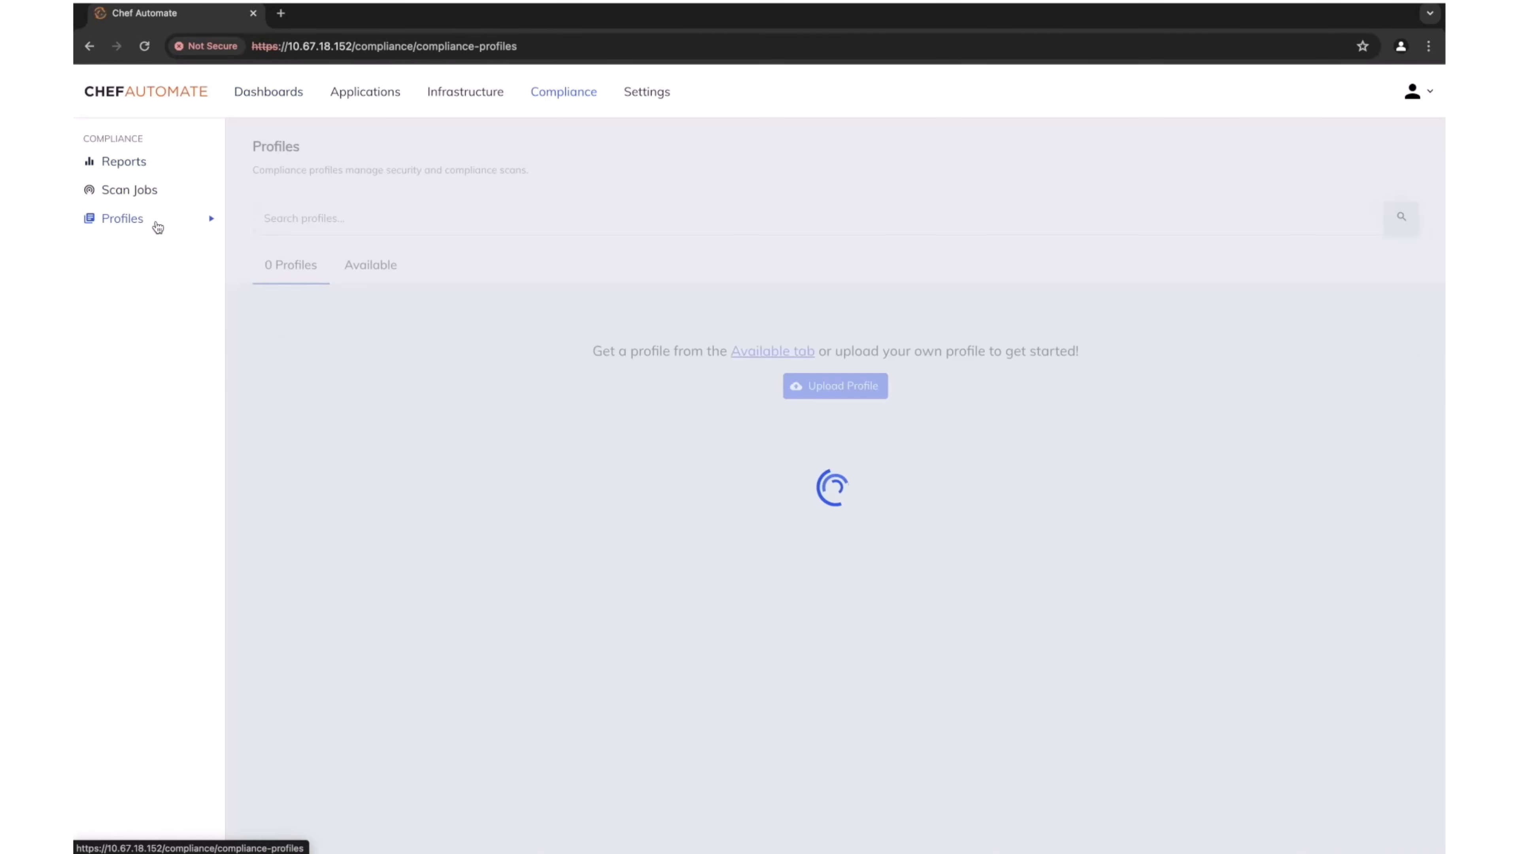
mouse_move(376, 290)
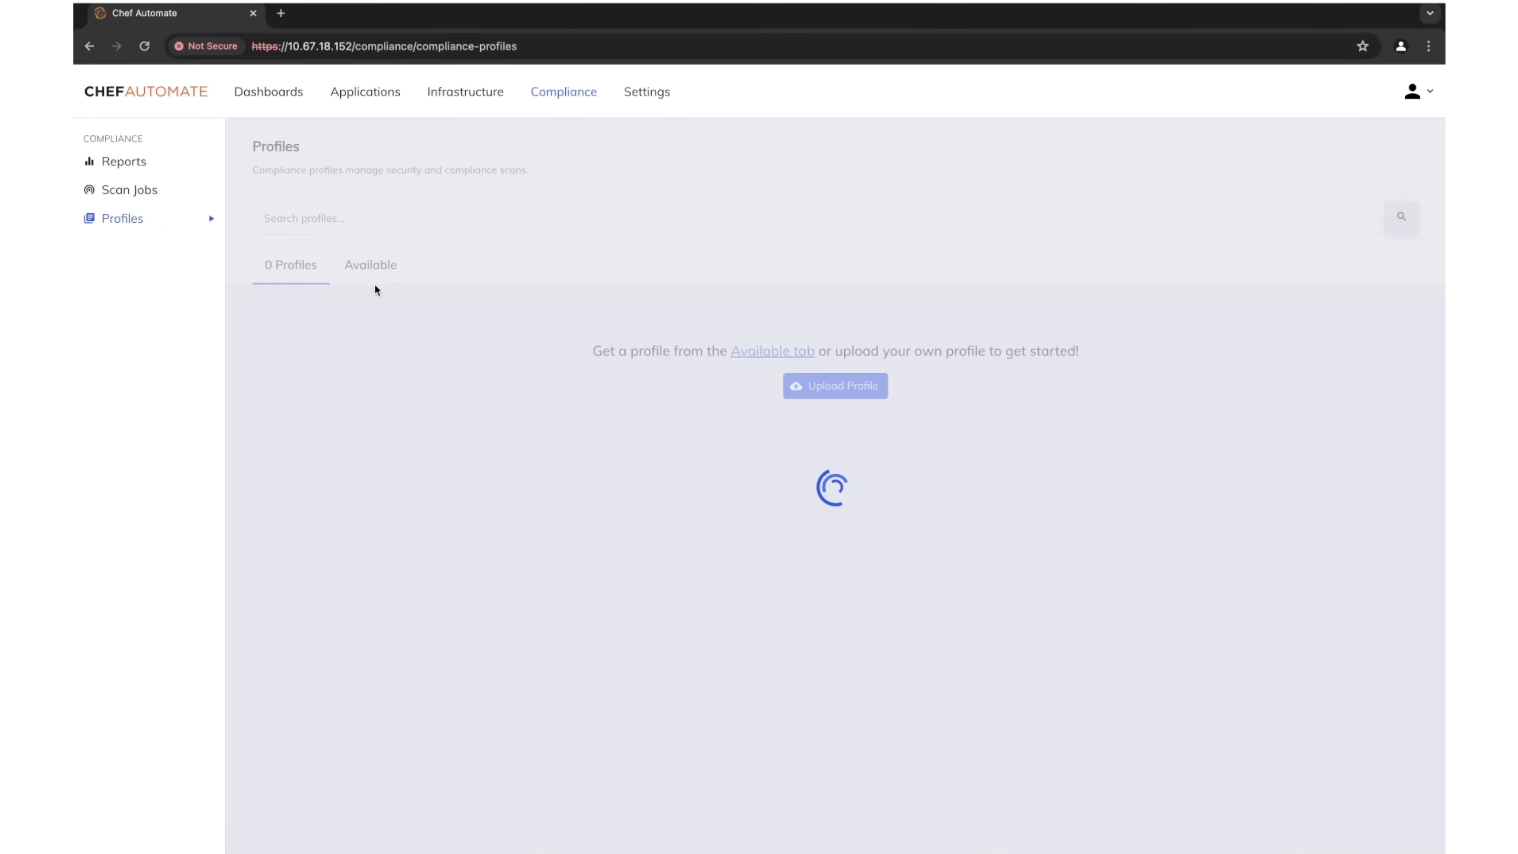
mouse_move(380, 277)
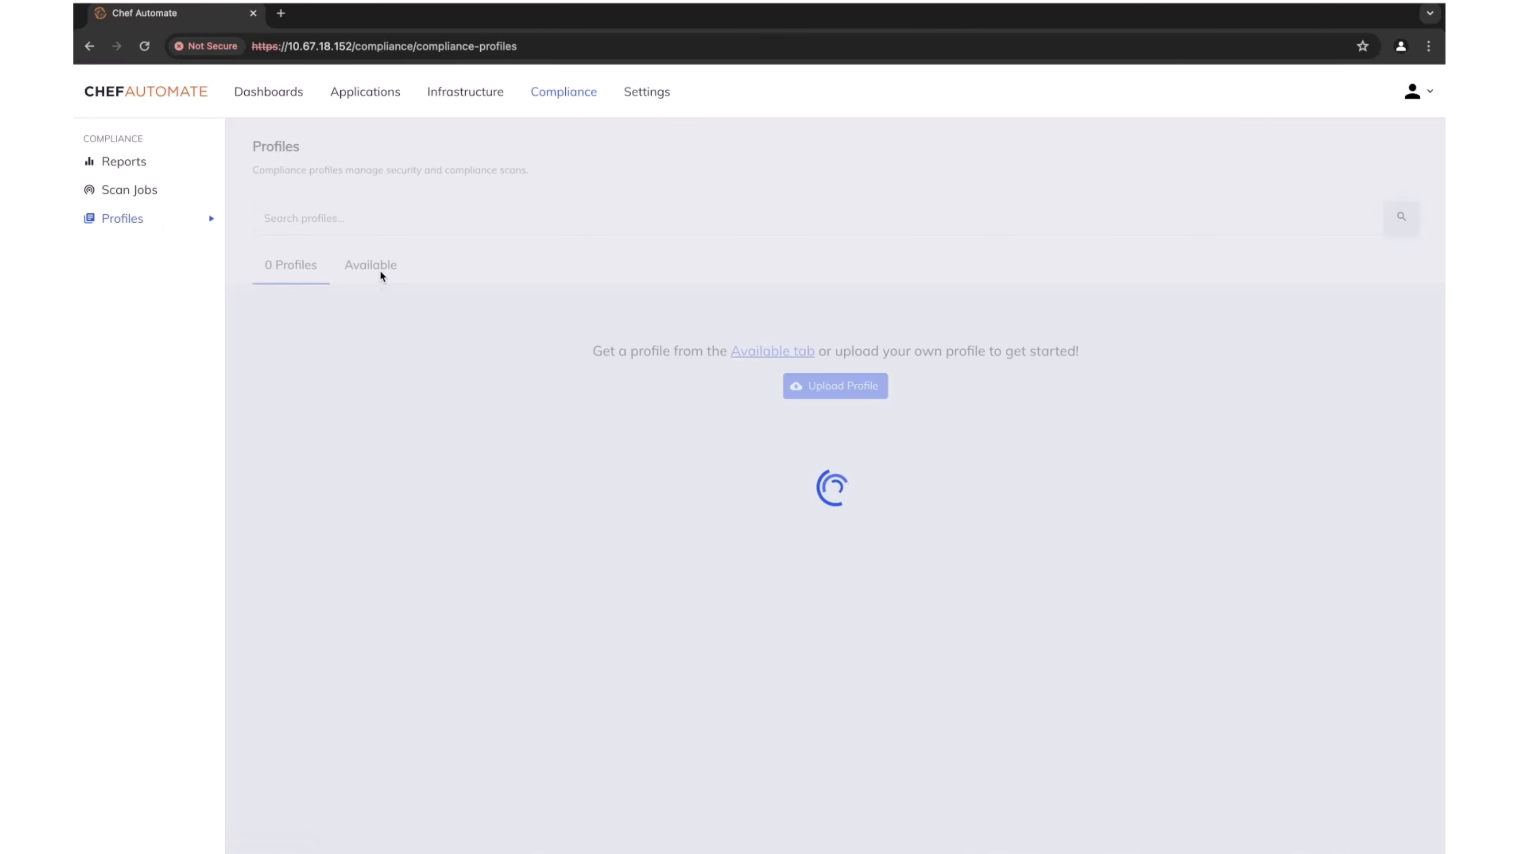
Find the CIS Windows Server 2019 Level 1 Member Server profile and download version 2.0.0-1.
left_click(370, 264)
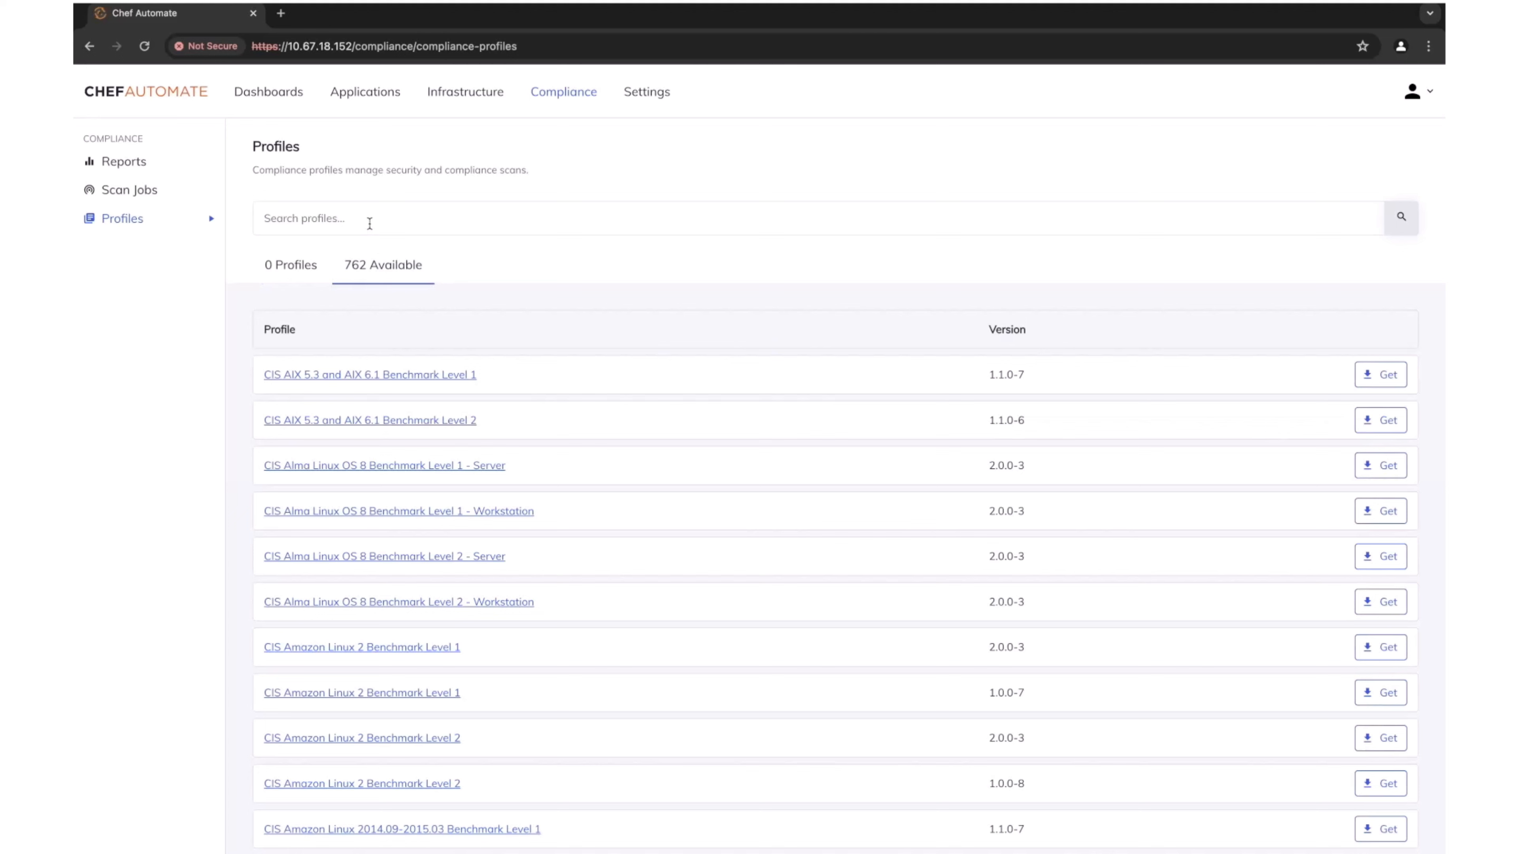
type("CIS Microsoft Windows Server 2019 Benchmark Level 1 - Member Server")
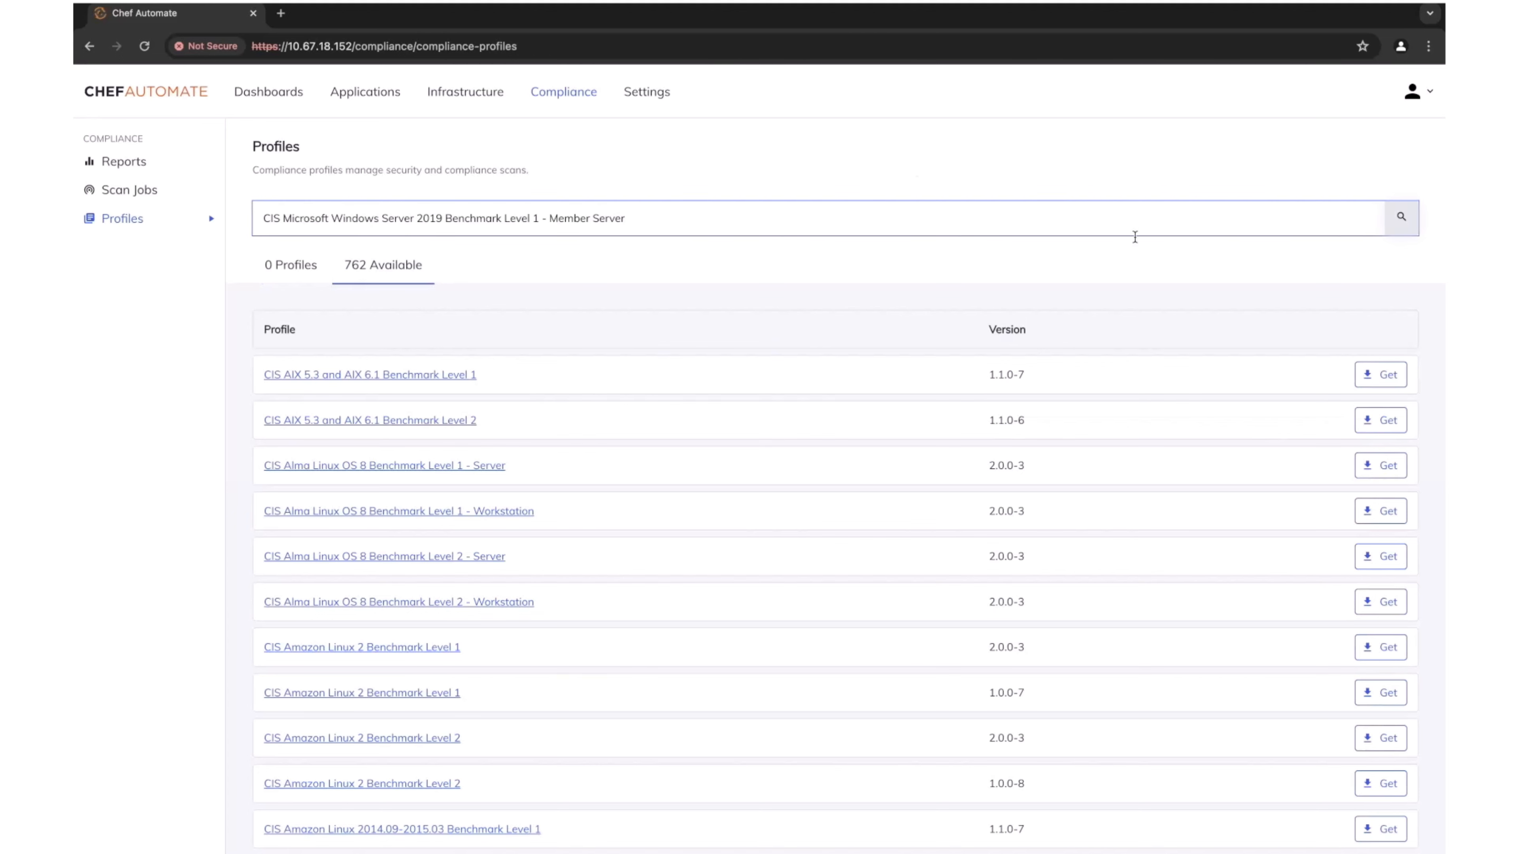
left_click(1400, 217)
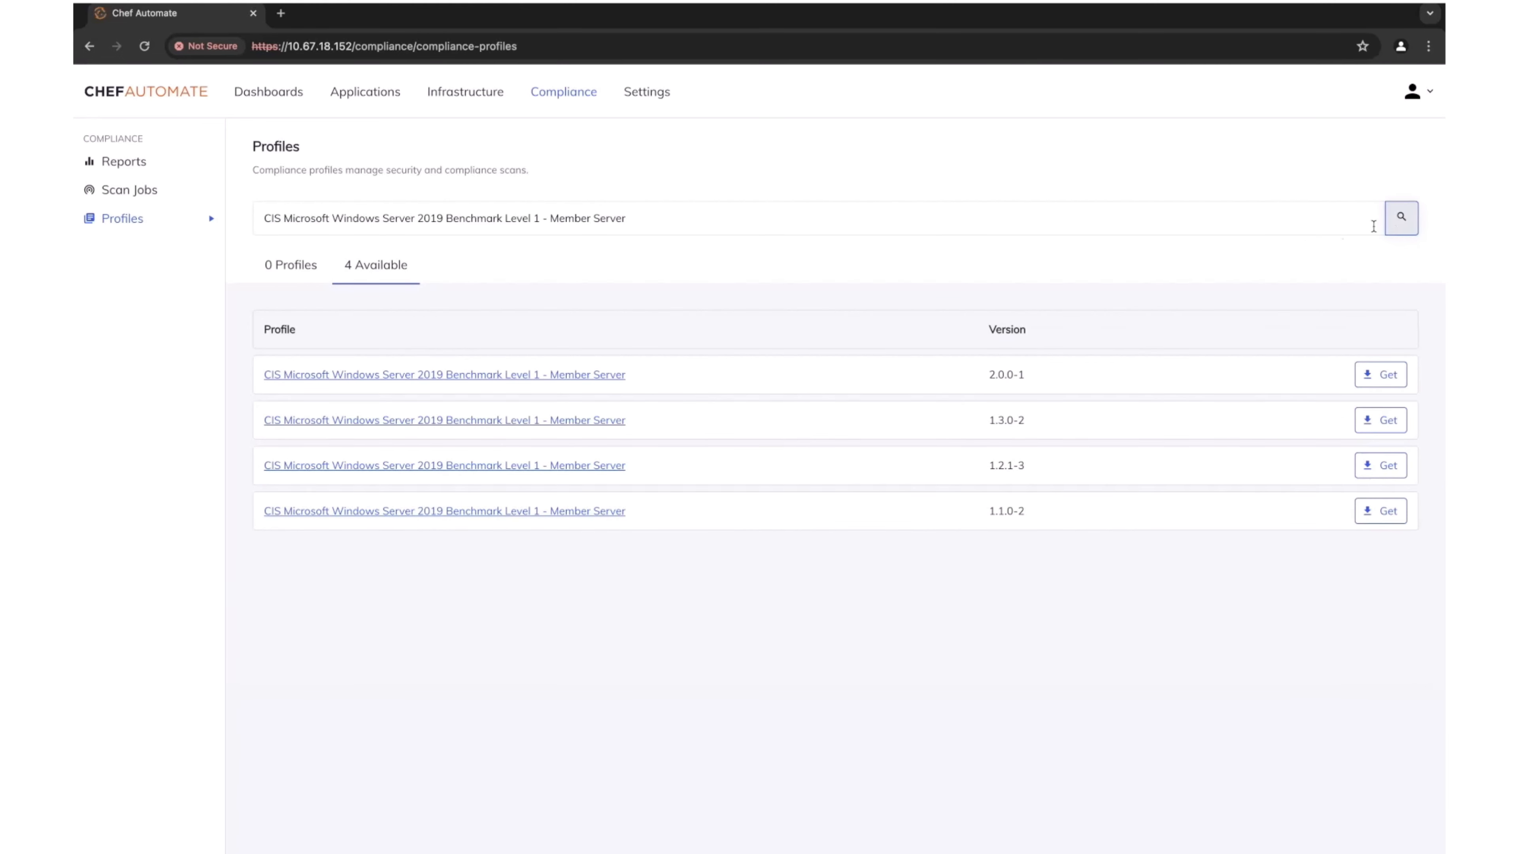
left_click(444, 375)
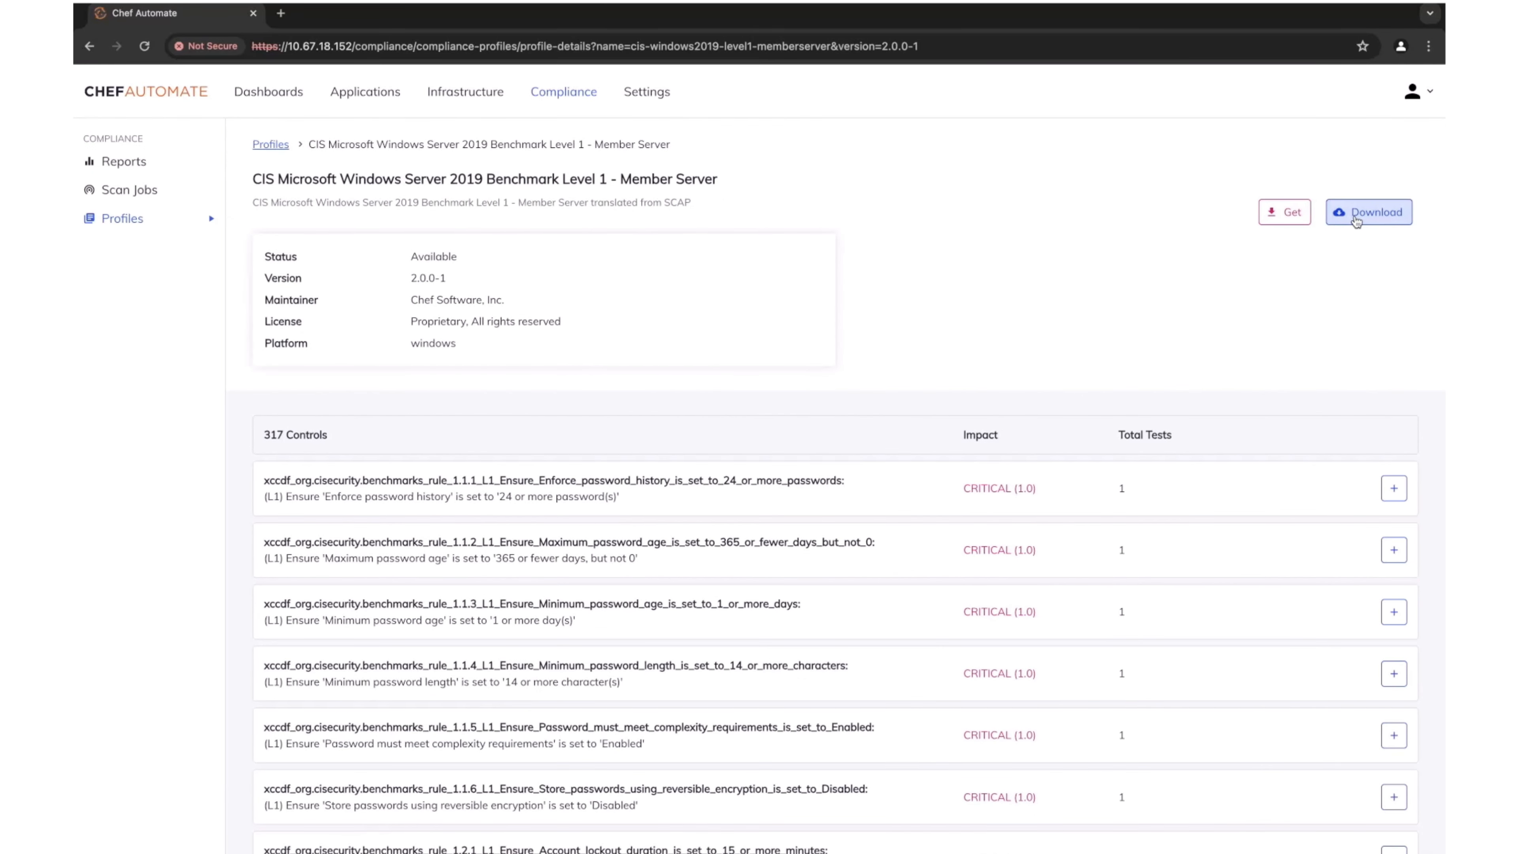
left_click(1368, 211)
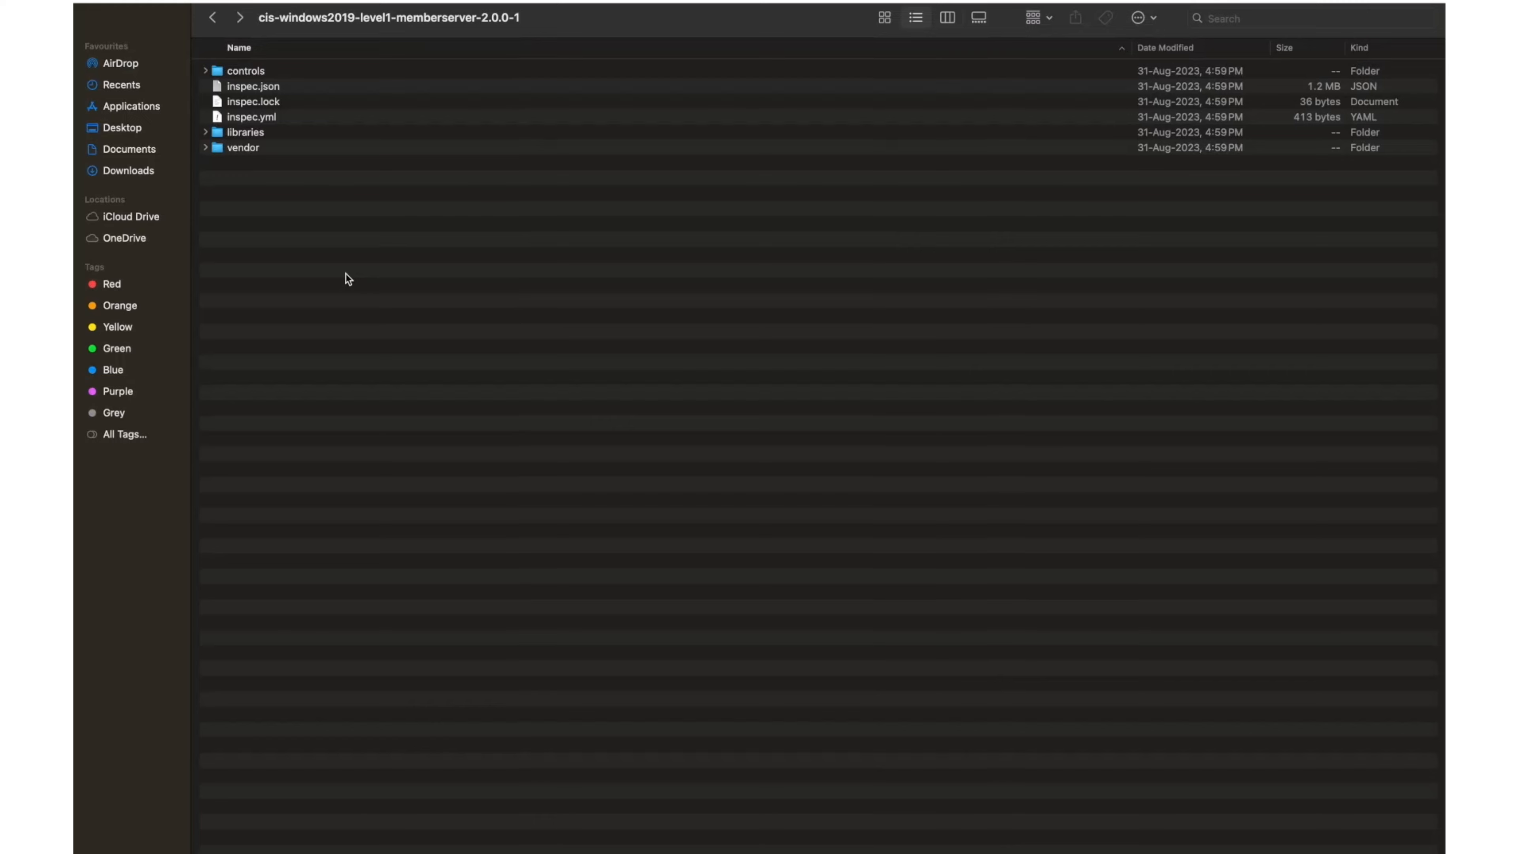
Bring up translated-controls.rb from the profile's controls folder in Visual Studio Code.
left_click(245, 70)
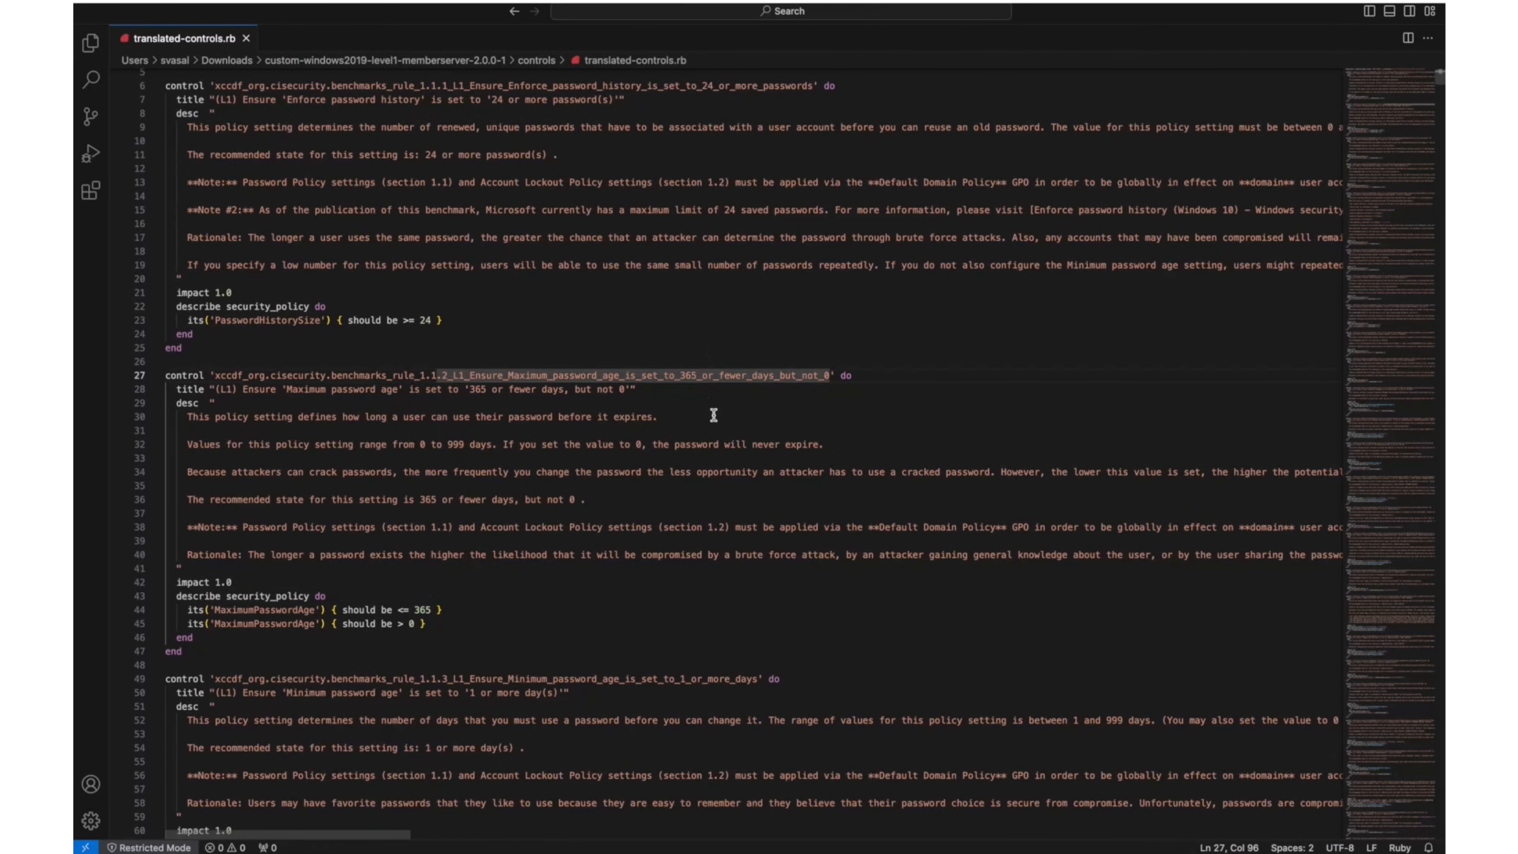
Change rule 1.1.2's 365 days to 180 and rule 1.1.4's length 14 to 16.
type("180")
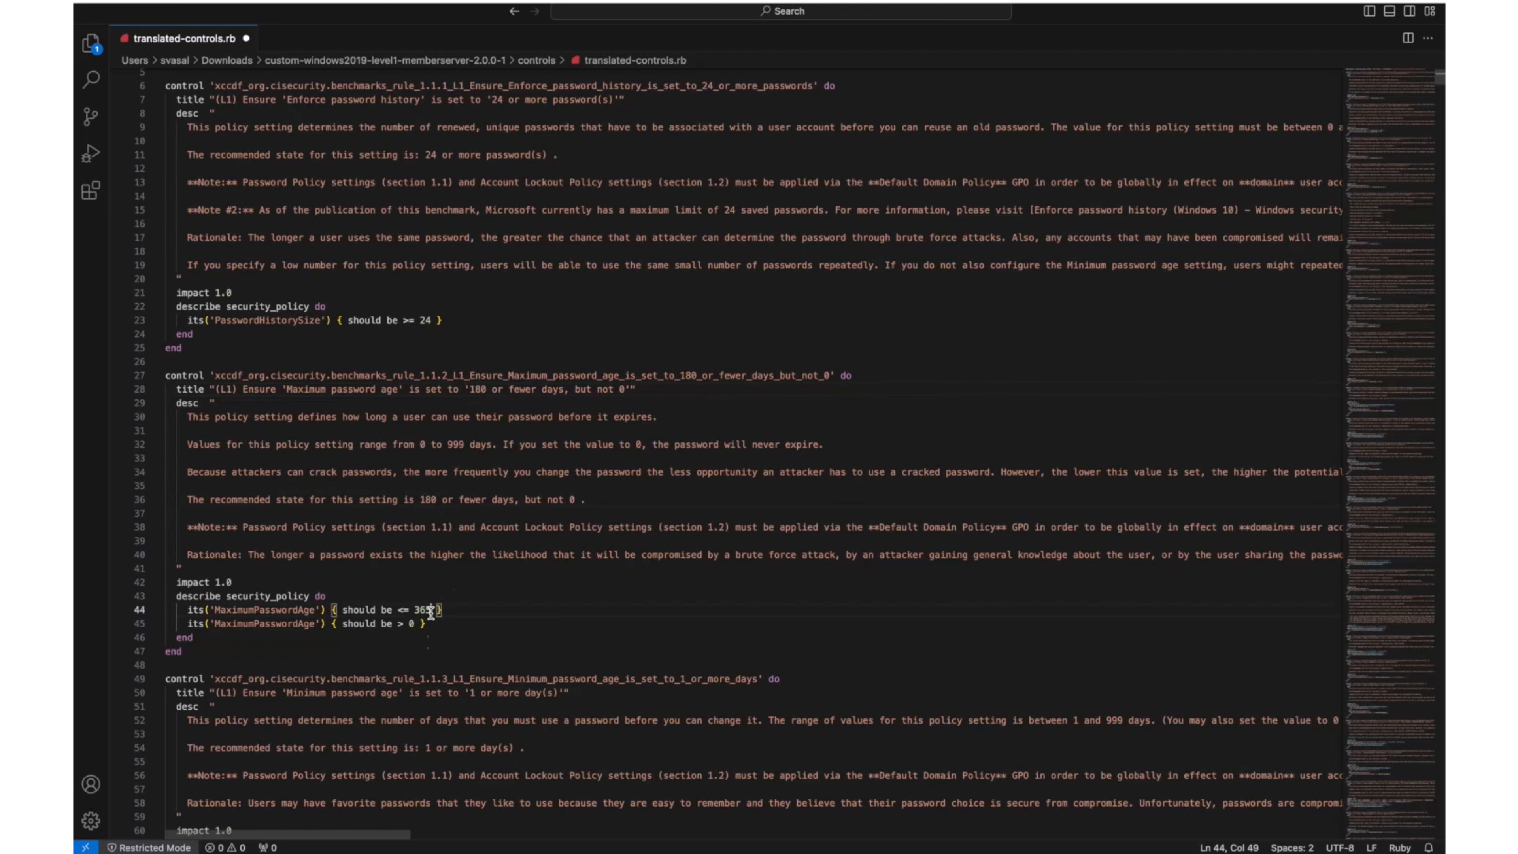
type("180")
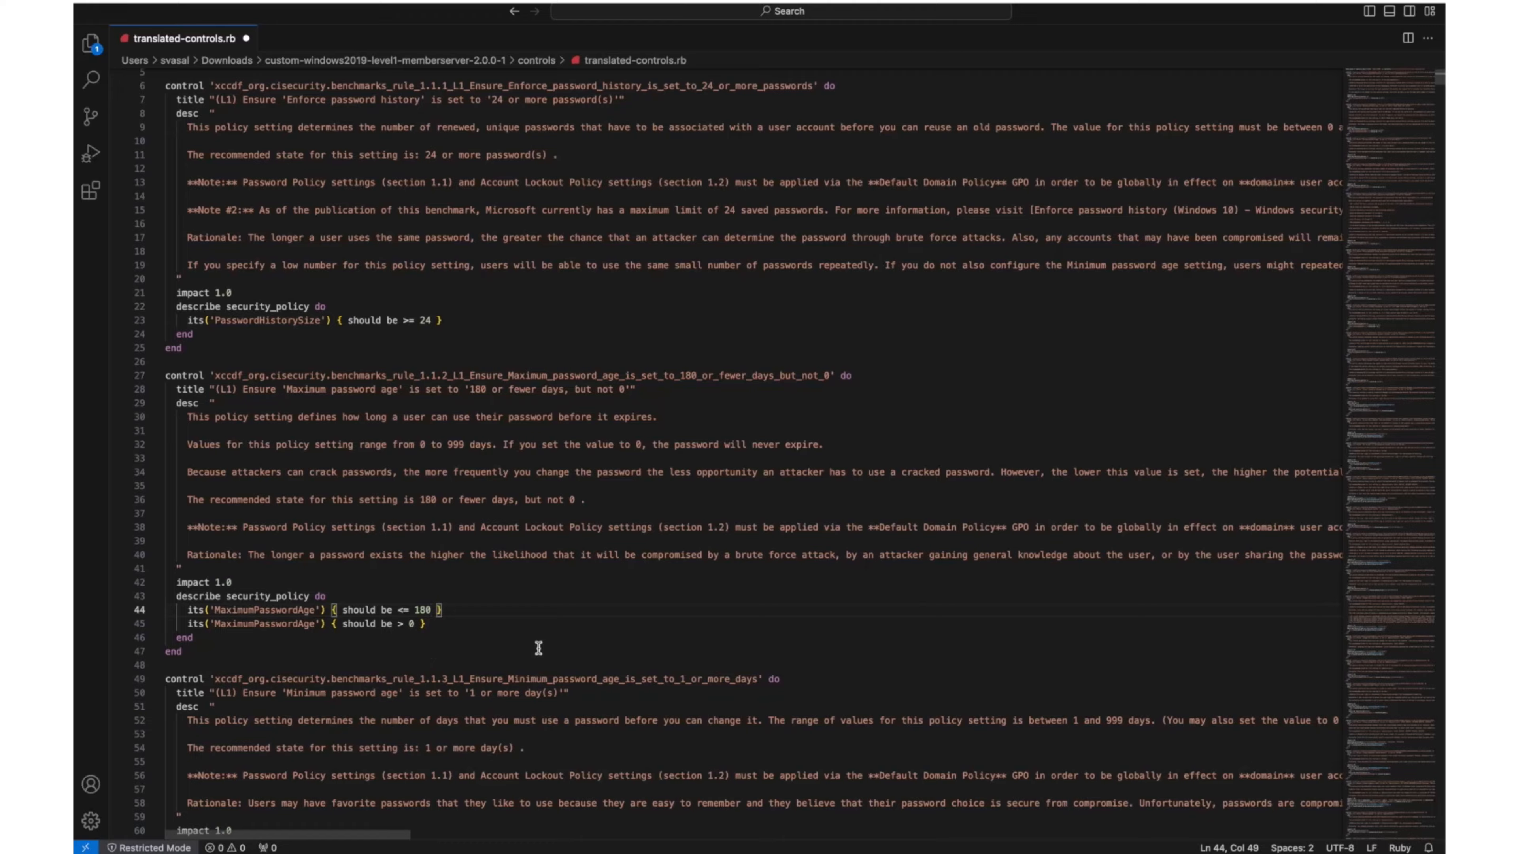
scroll("down", 3)
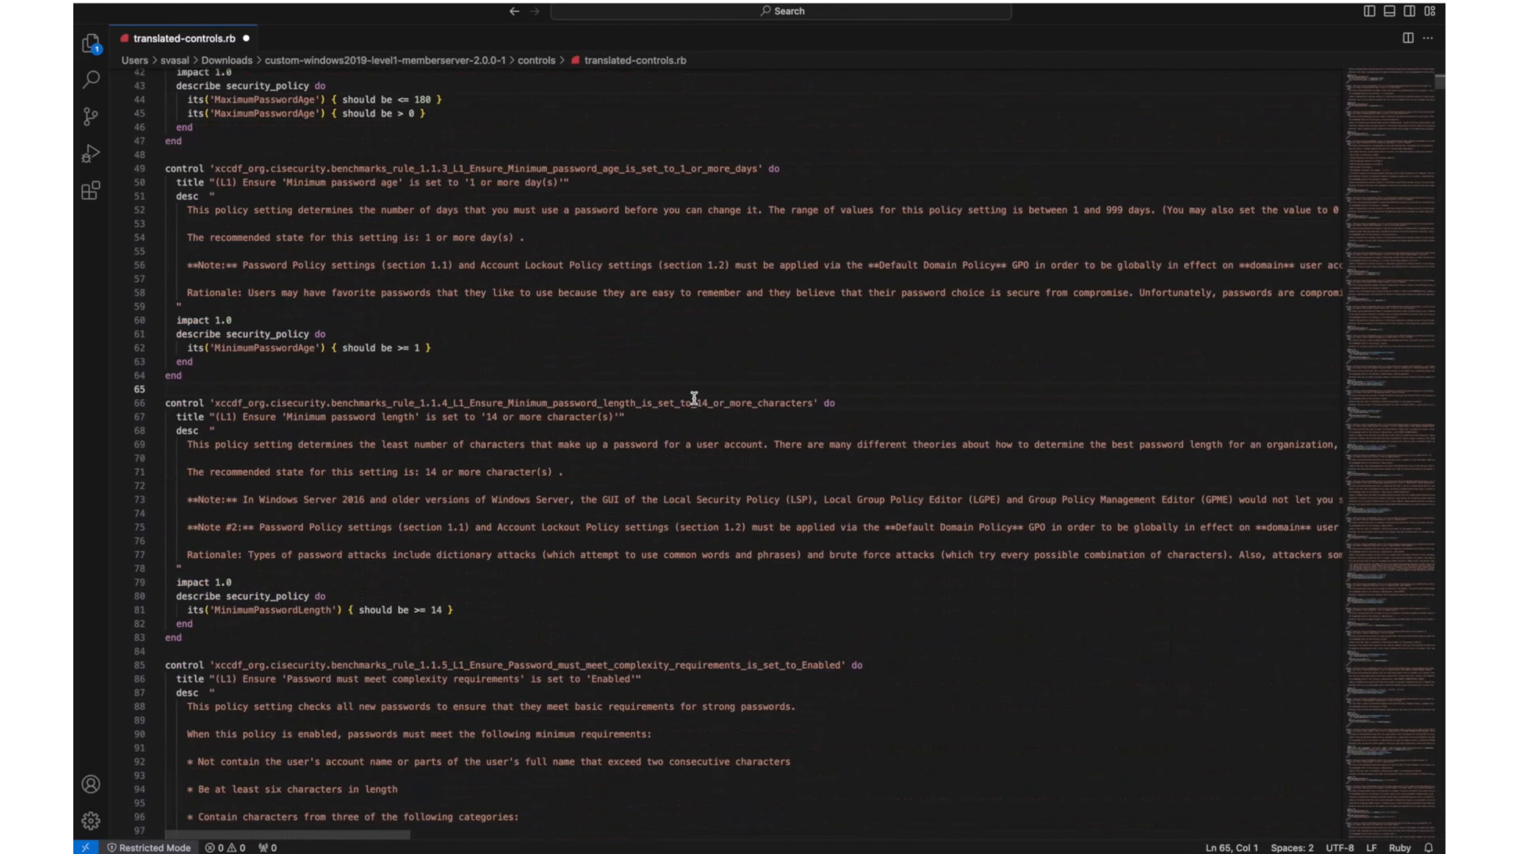
type("16")
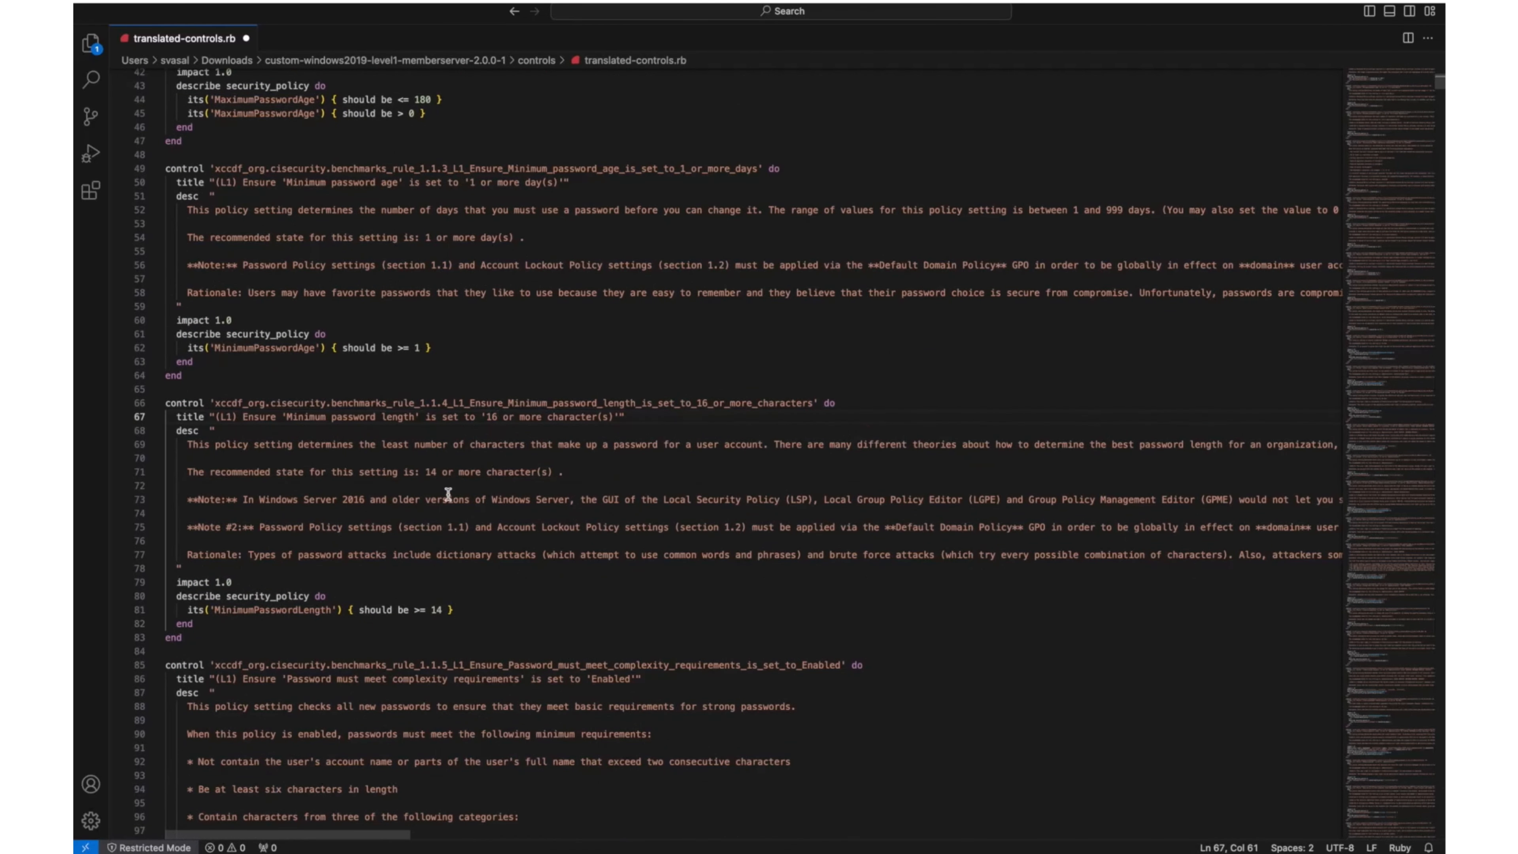
type("16")
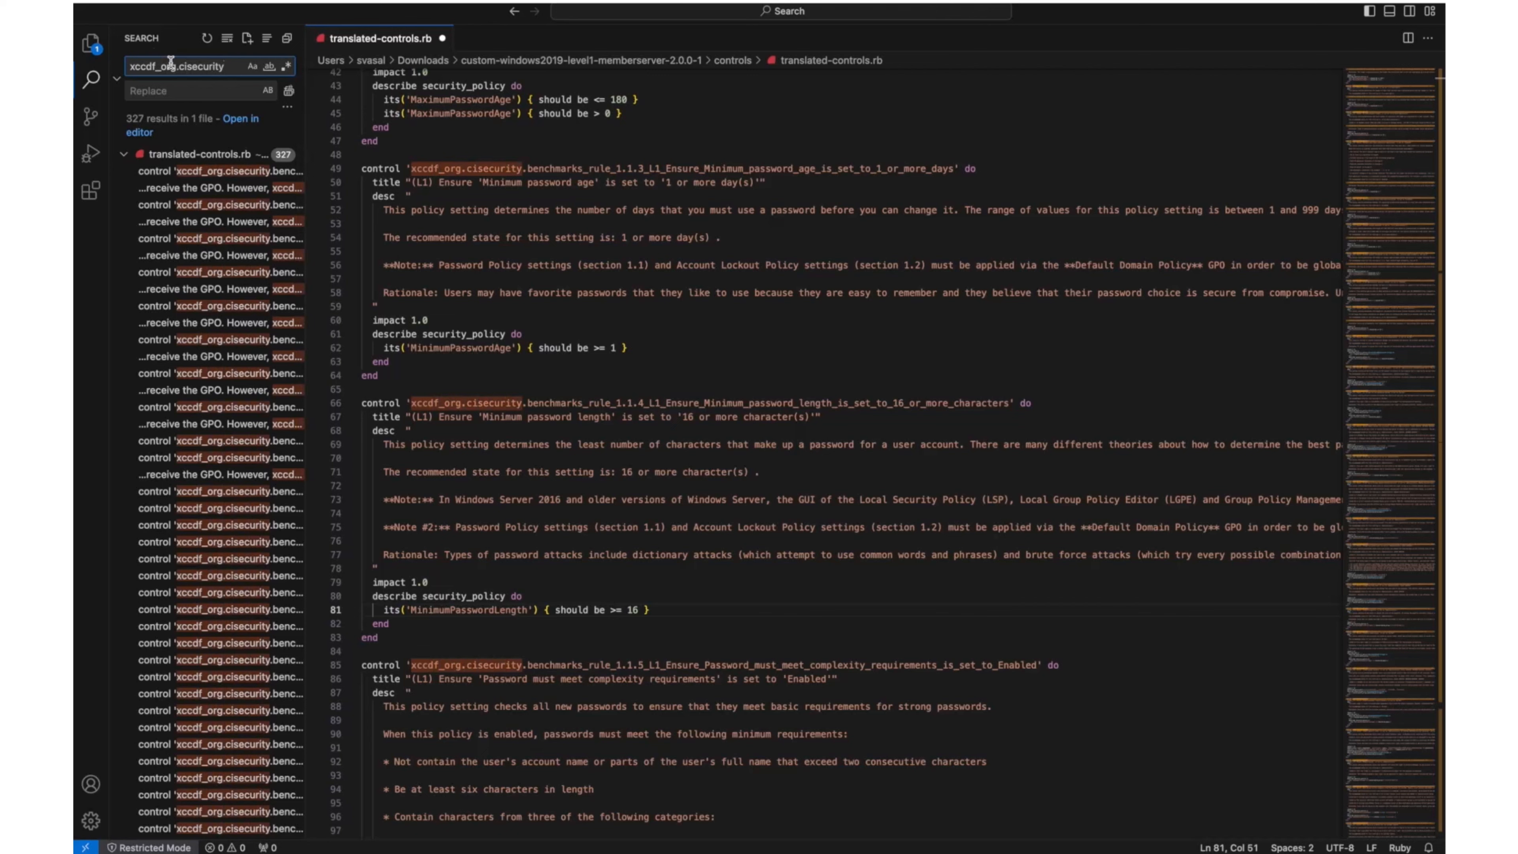
Replace all 327 xccdf_org.cisecurity prefixes with custom, add the Port 631 closed control, and load inspec.yml.
type("custom")
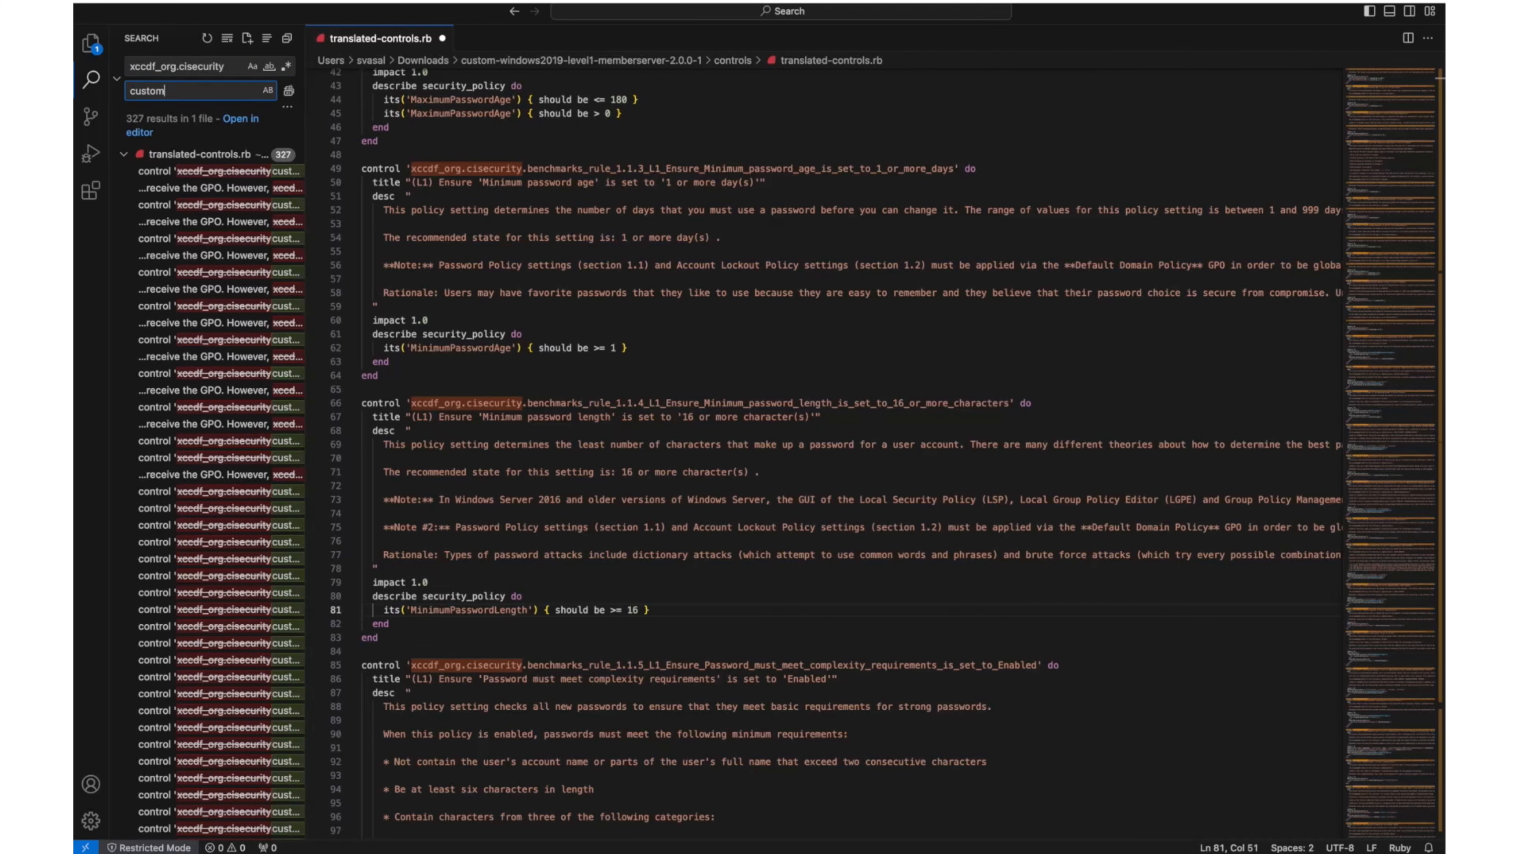
left_click(288, 90)
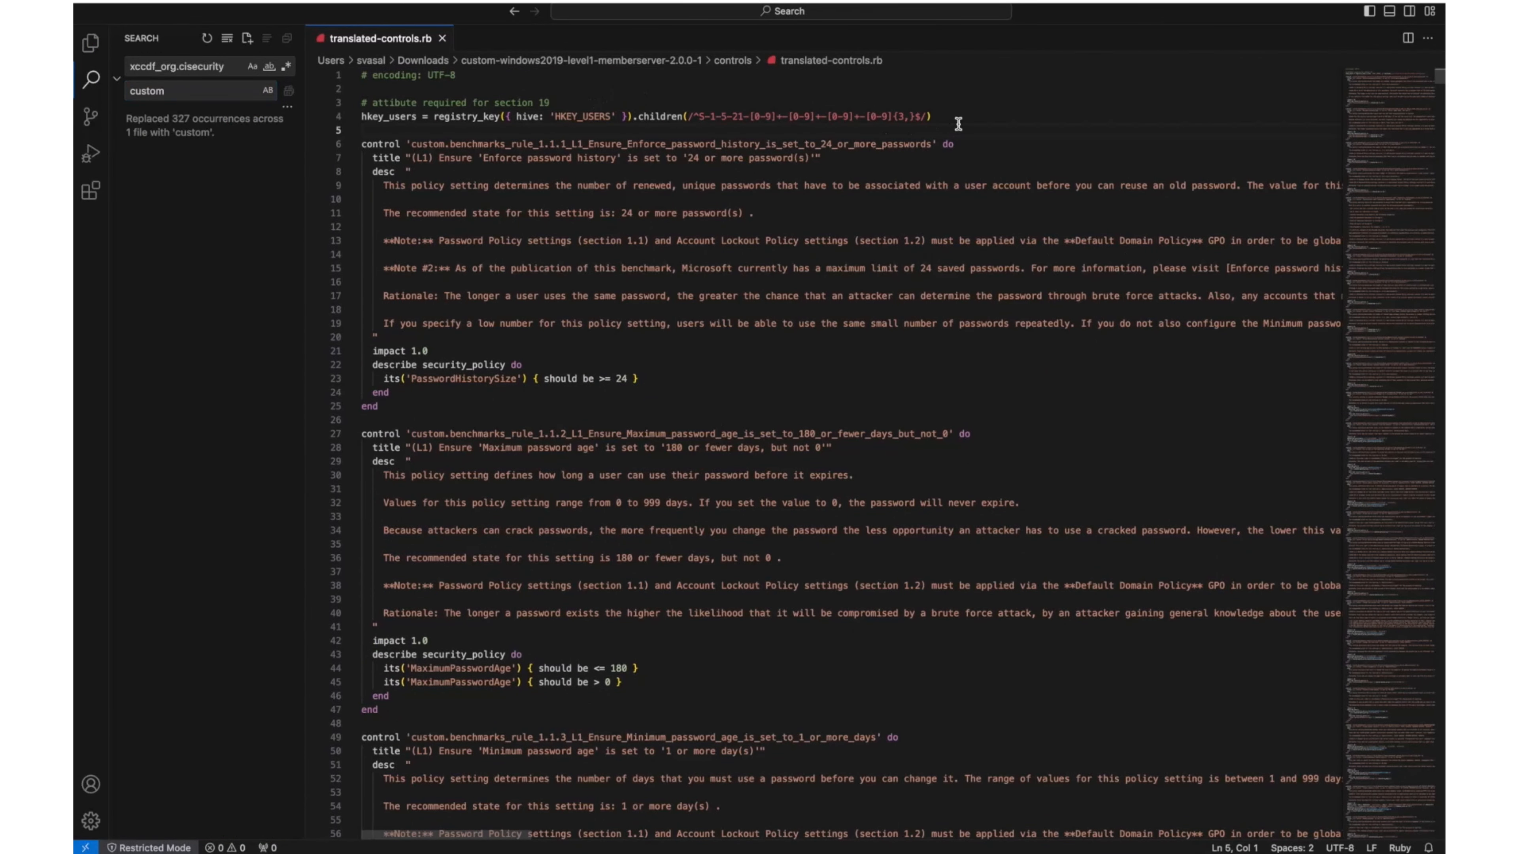
key("enter")
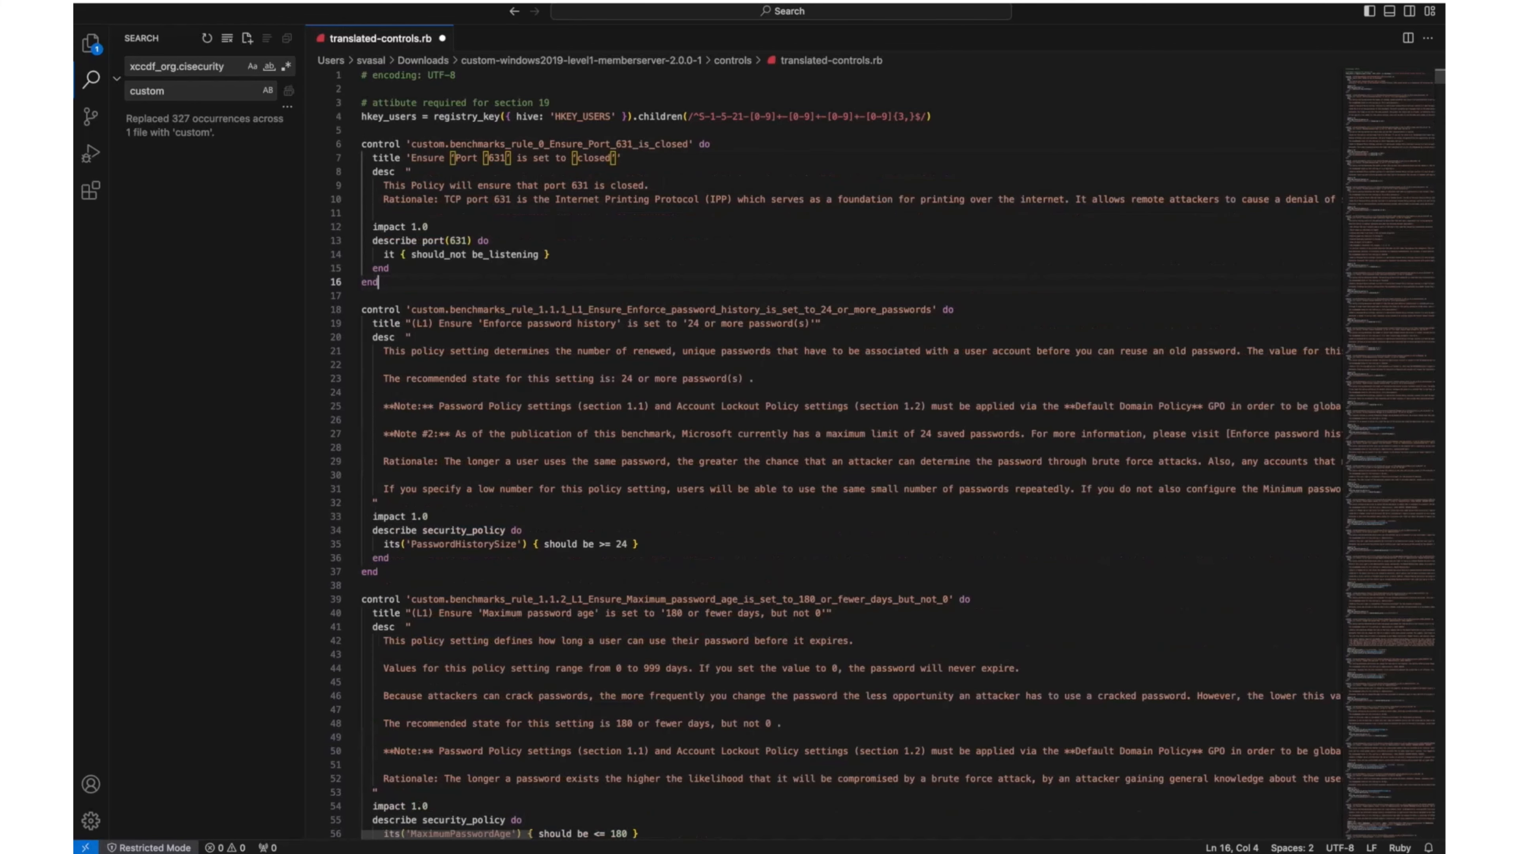
mouse_move(939, 142)
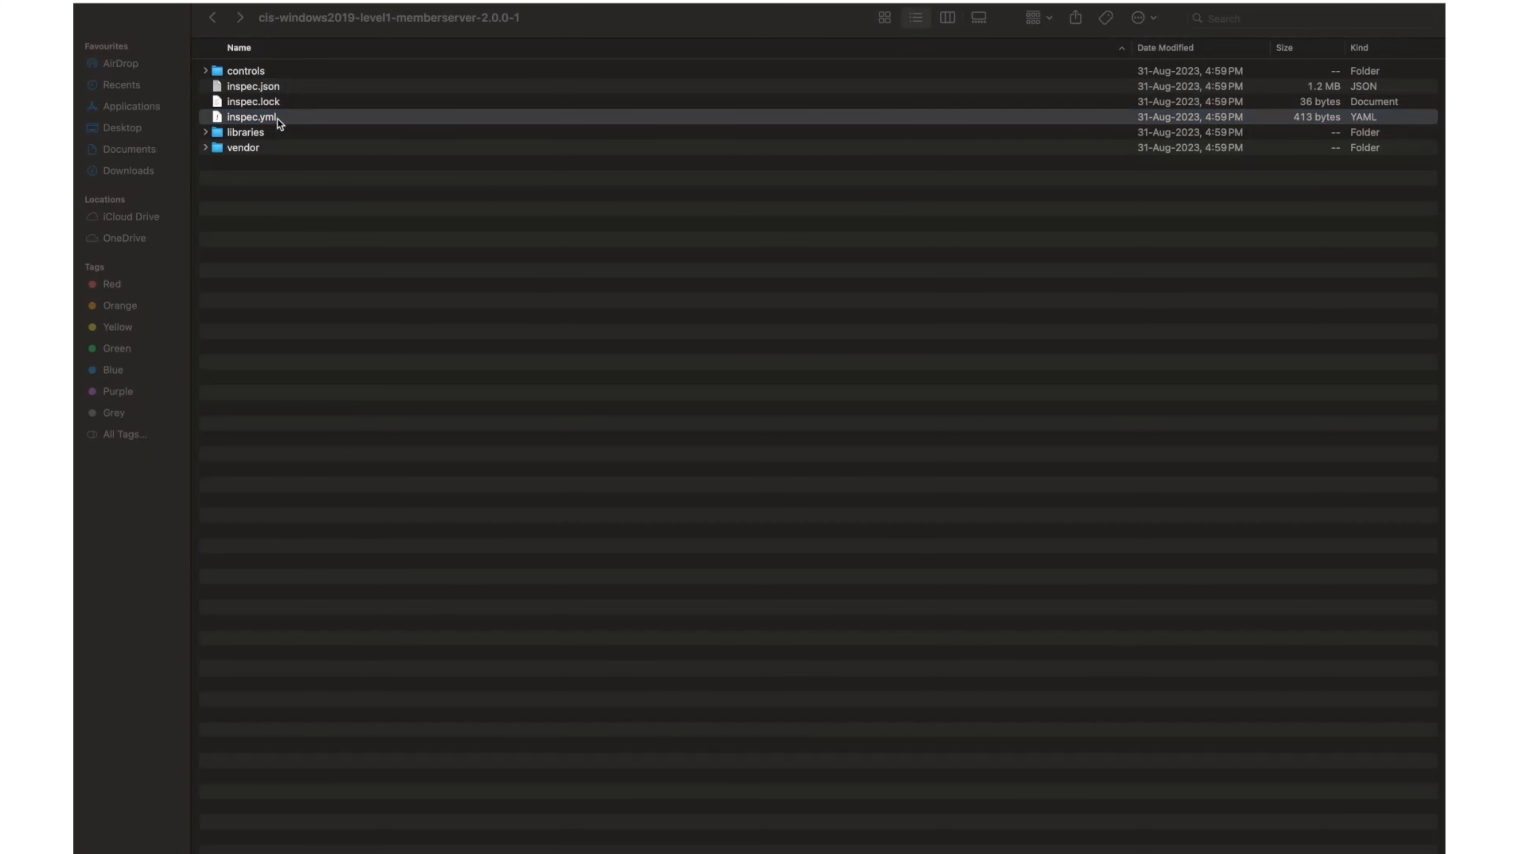
double_click(253, 116)
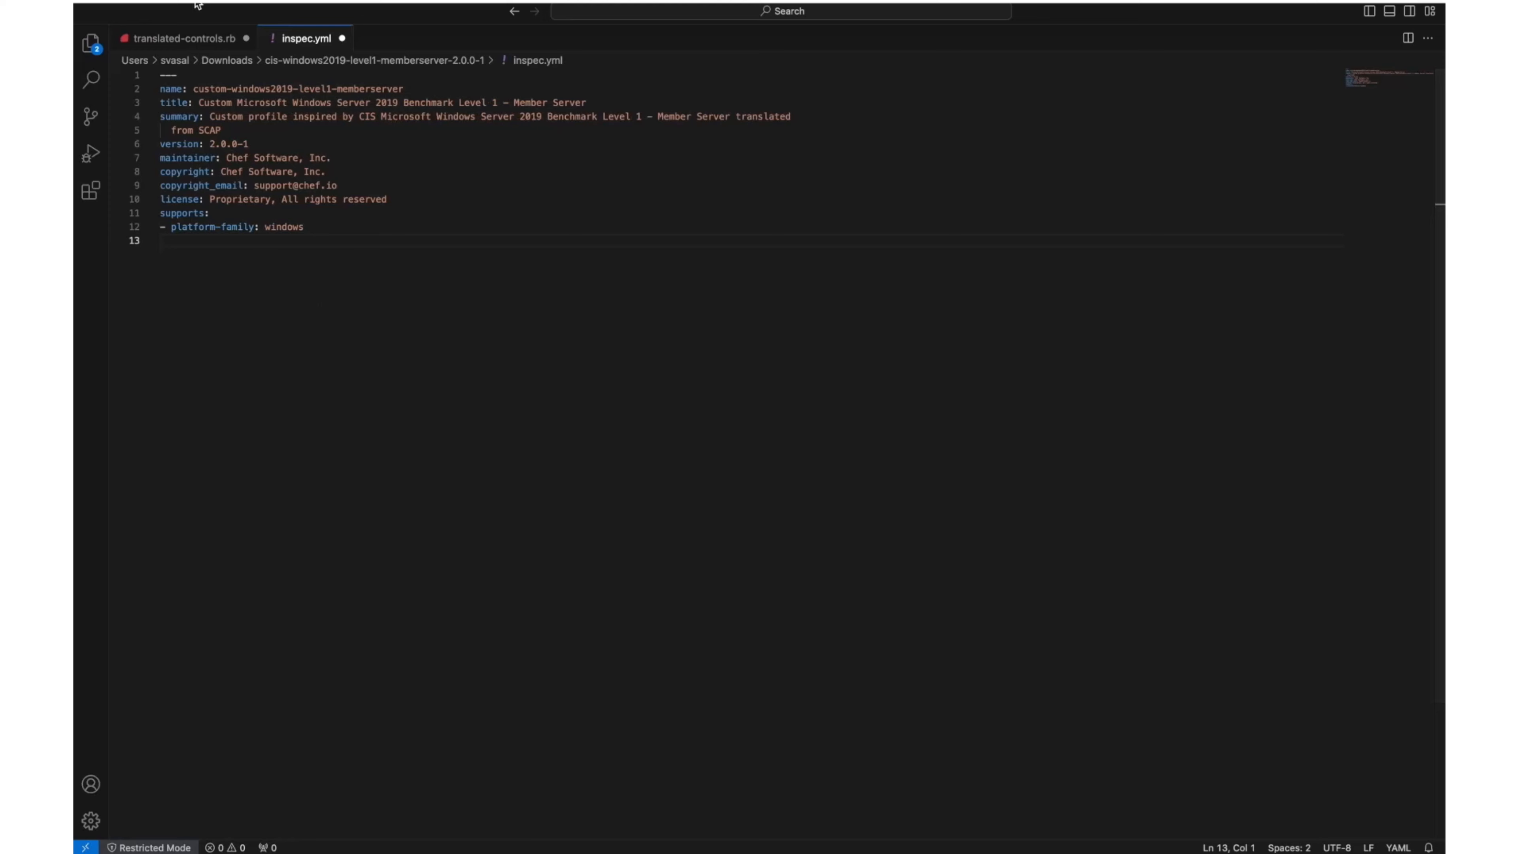
Save inspec.yml, upload the custom profile archive to Chef Automate, and go to Scan Jobs.
left_click(162, 7)
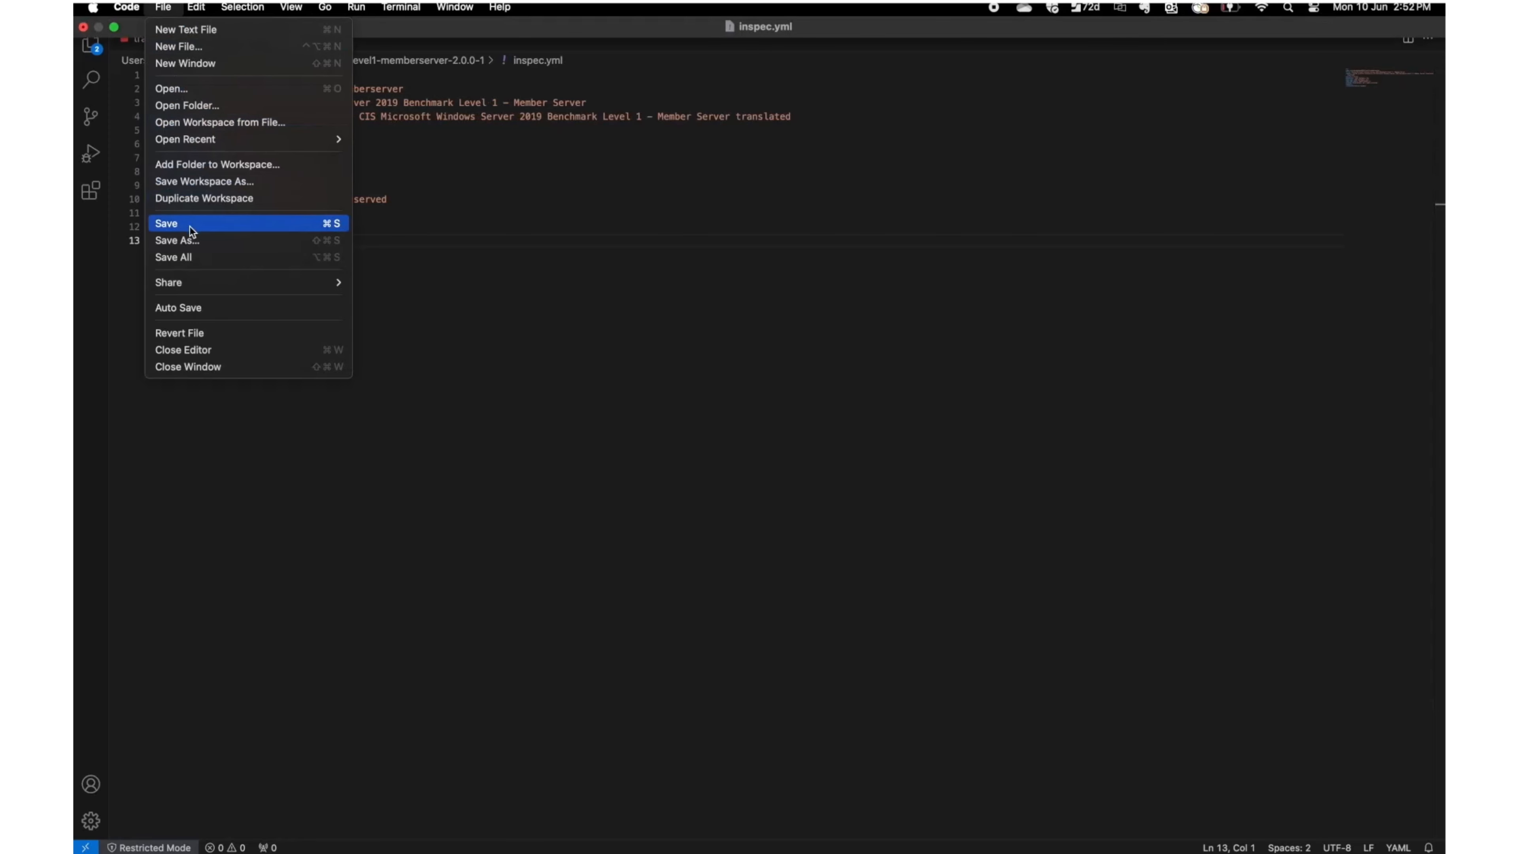
left_click(165, 223)
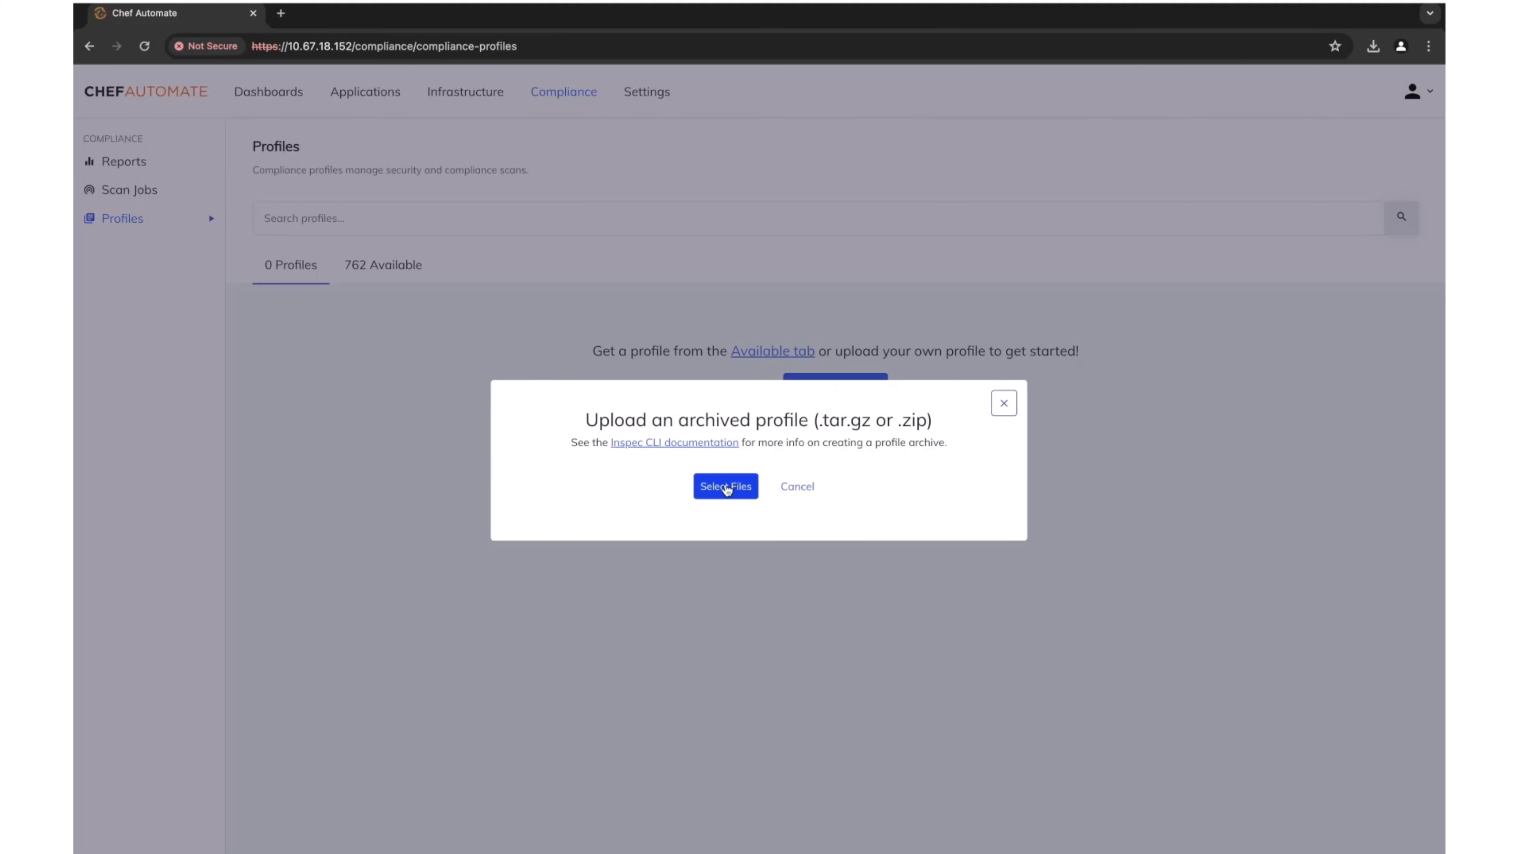
left_click(724, 486)
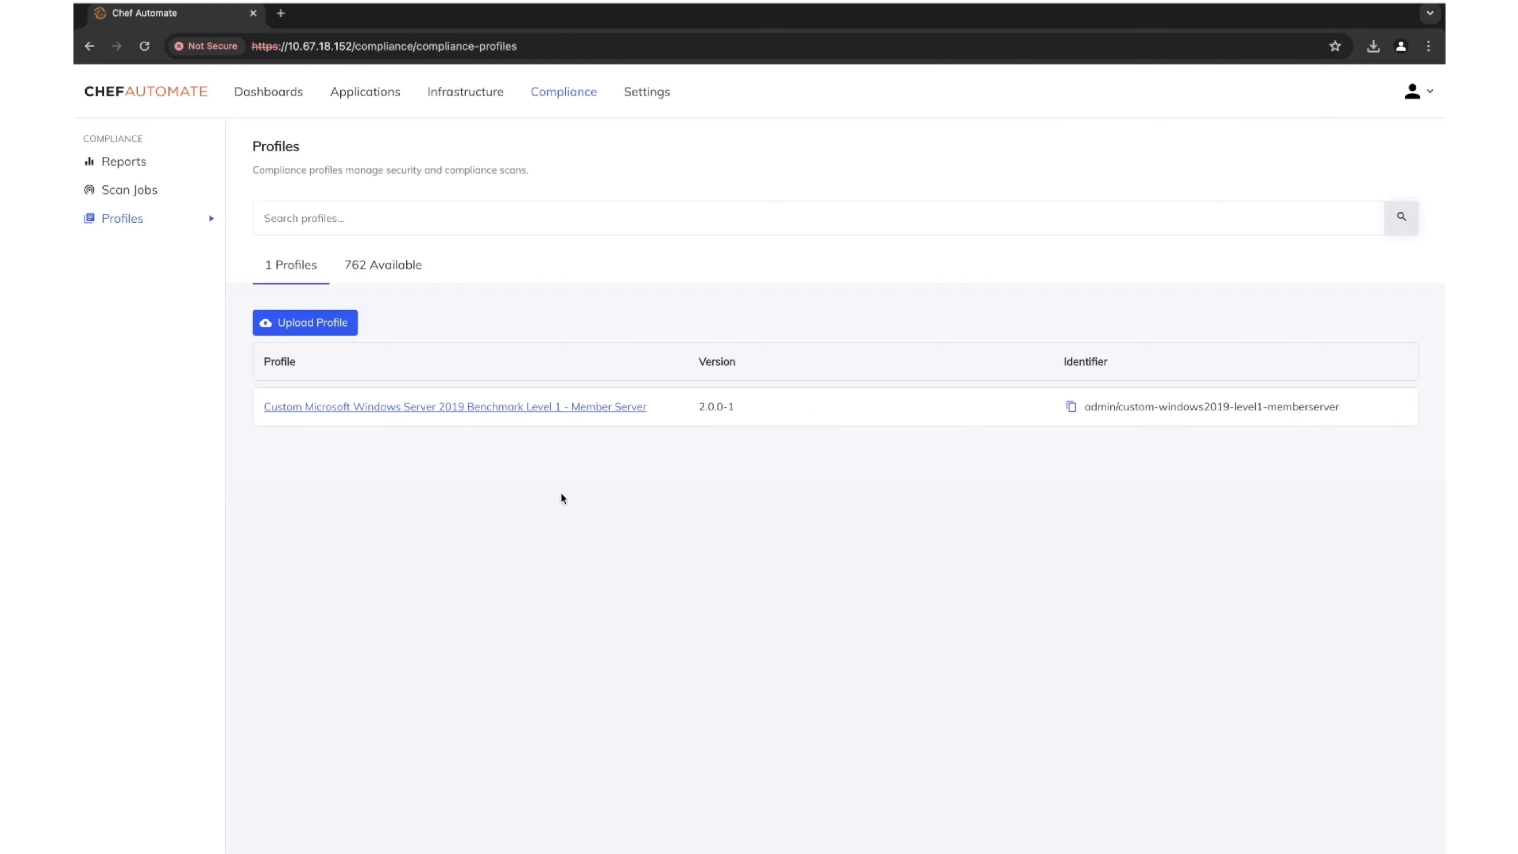
left_click(129, 190)
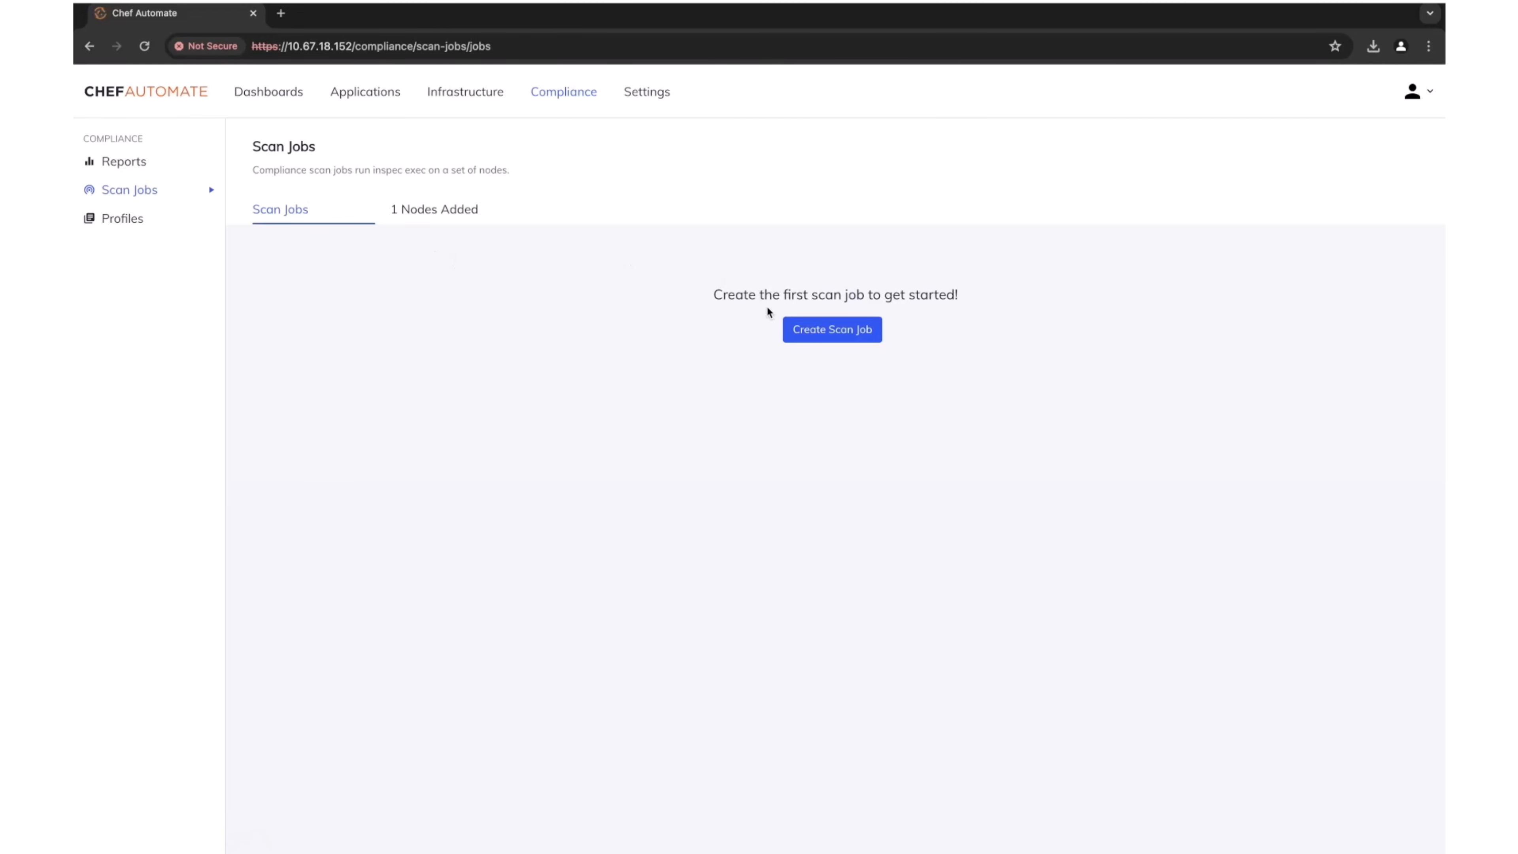
Create a scan job using the custom Windows 2019 profile and name it Custom_scan01.
left_click(831, 329)
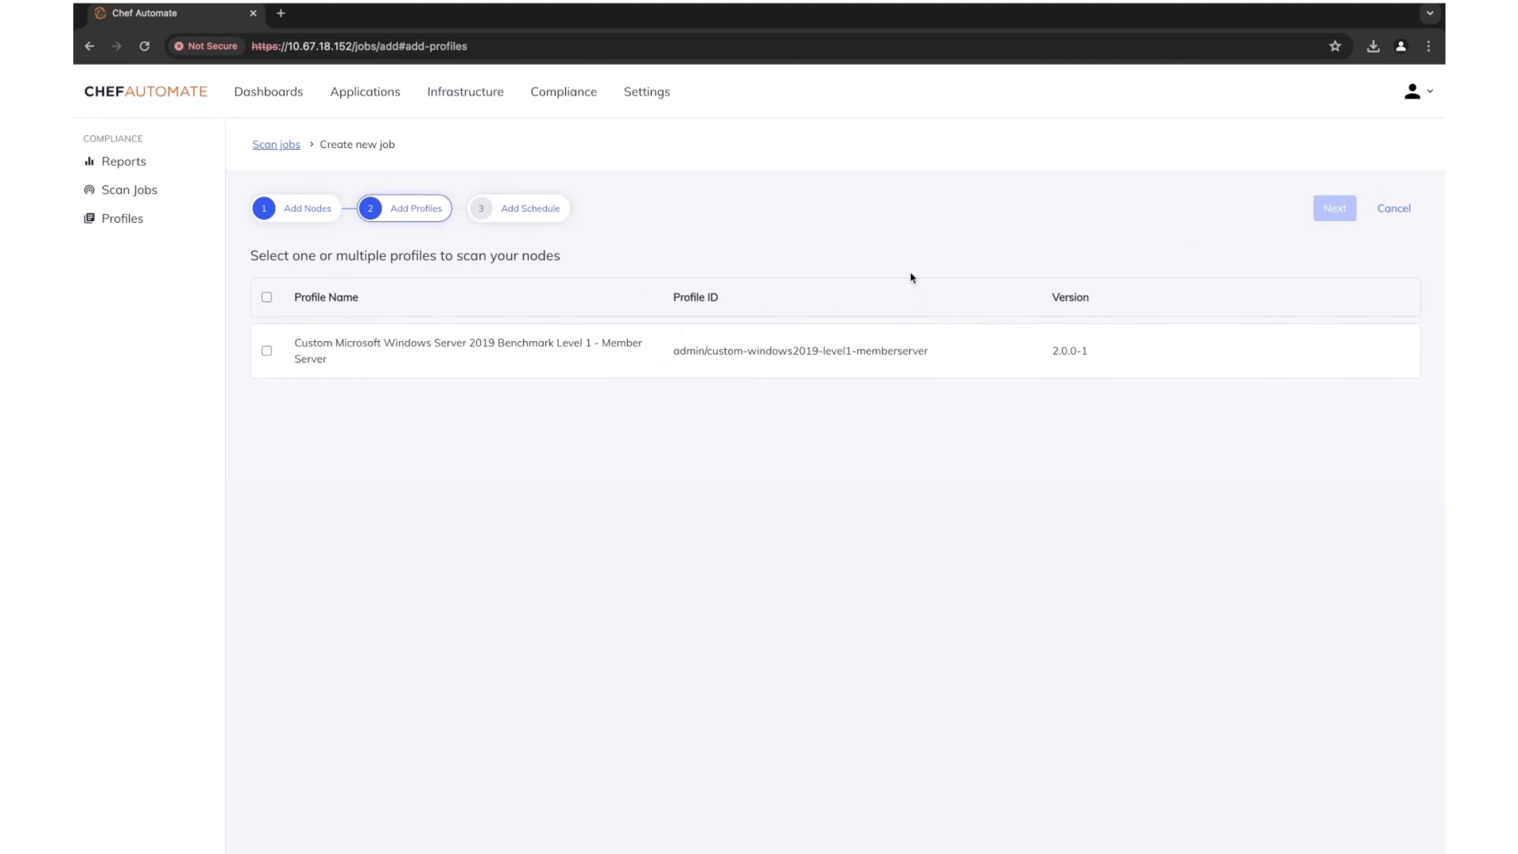
left_click(266, 350)
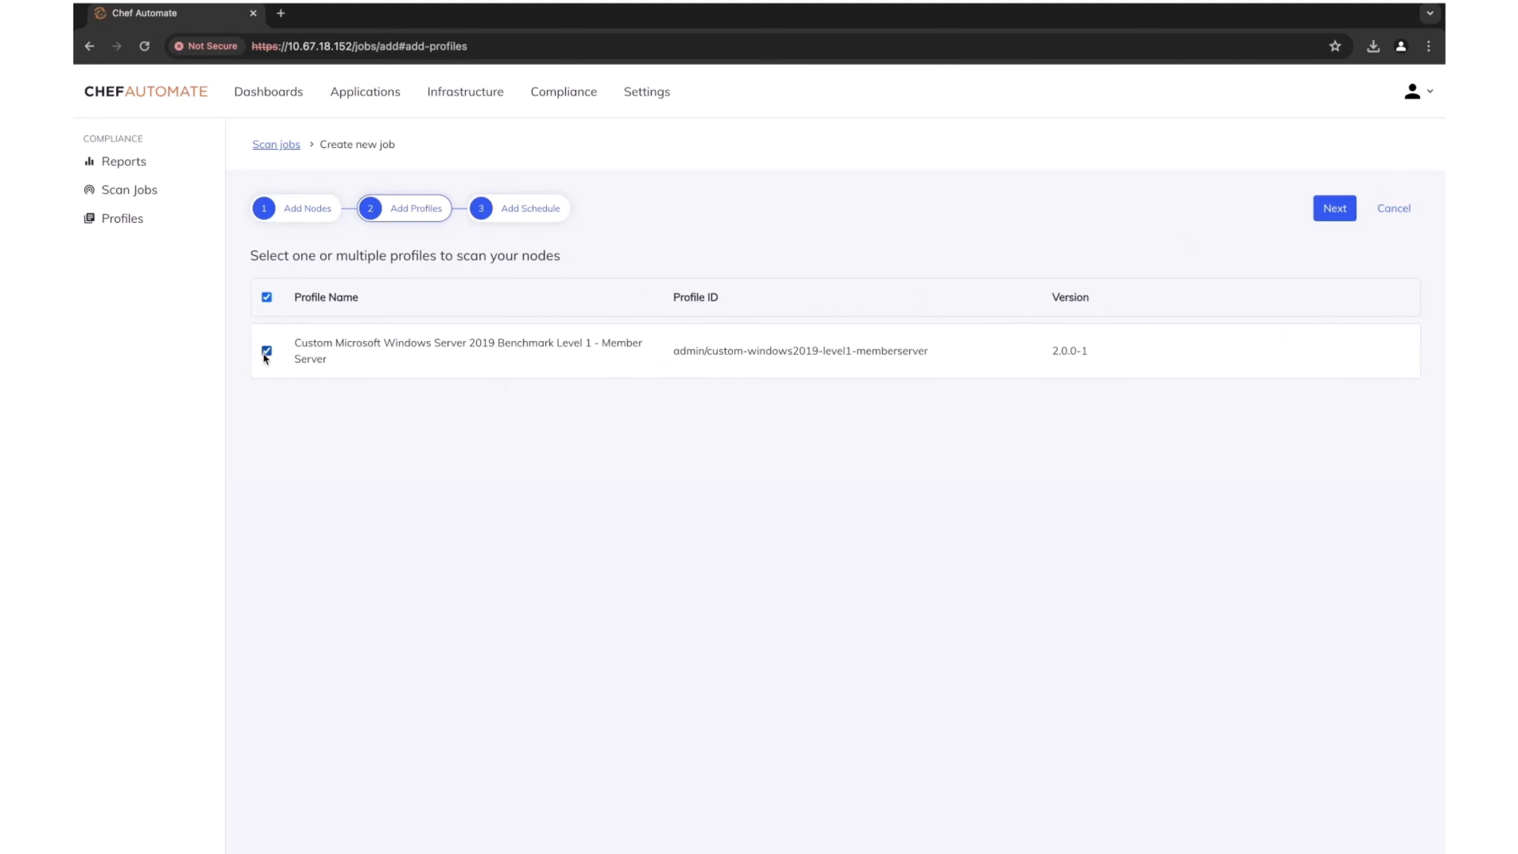
left_click(1333, 207)
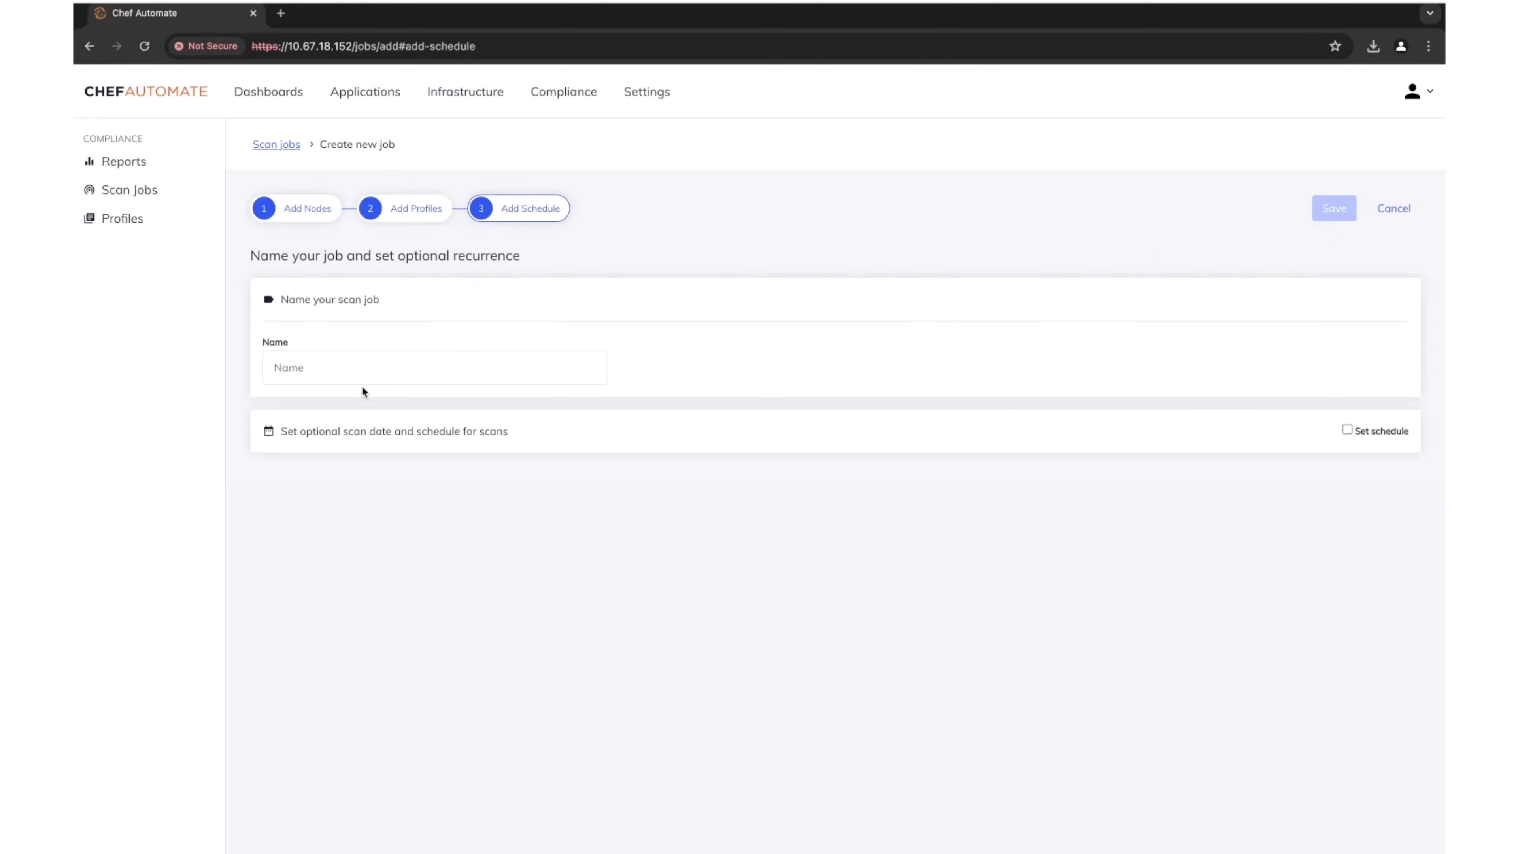
type("Custom_scan")
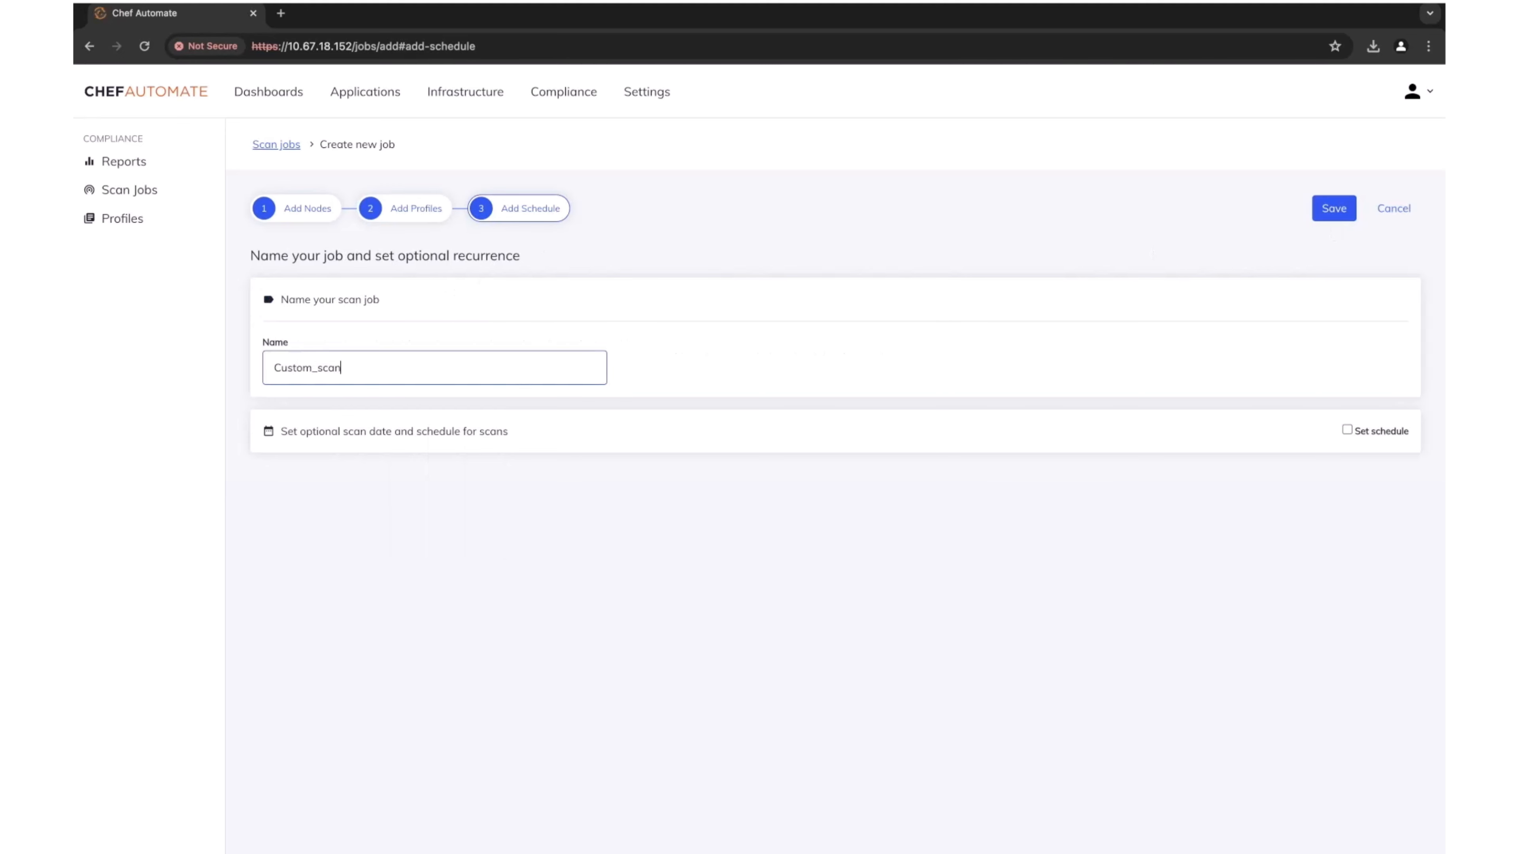
Leave the schedule off, save and run Custom_scan01, and view its node report.
left_click(1347, 430)
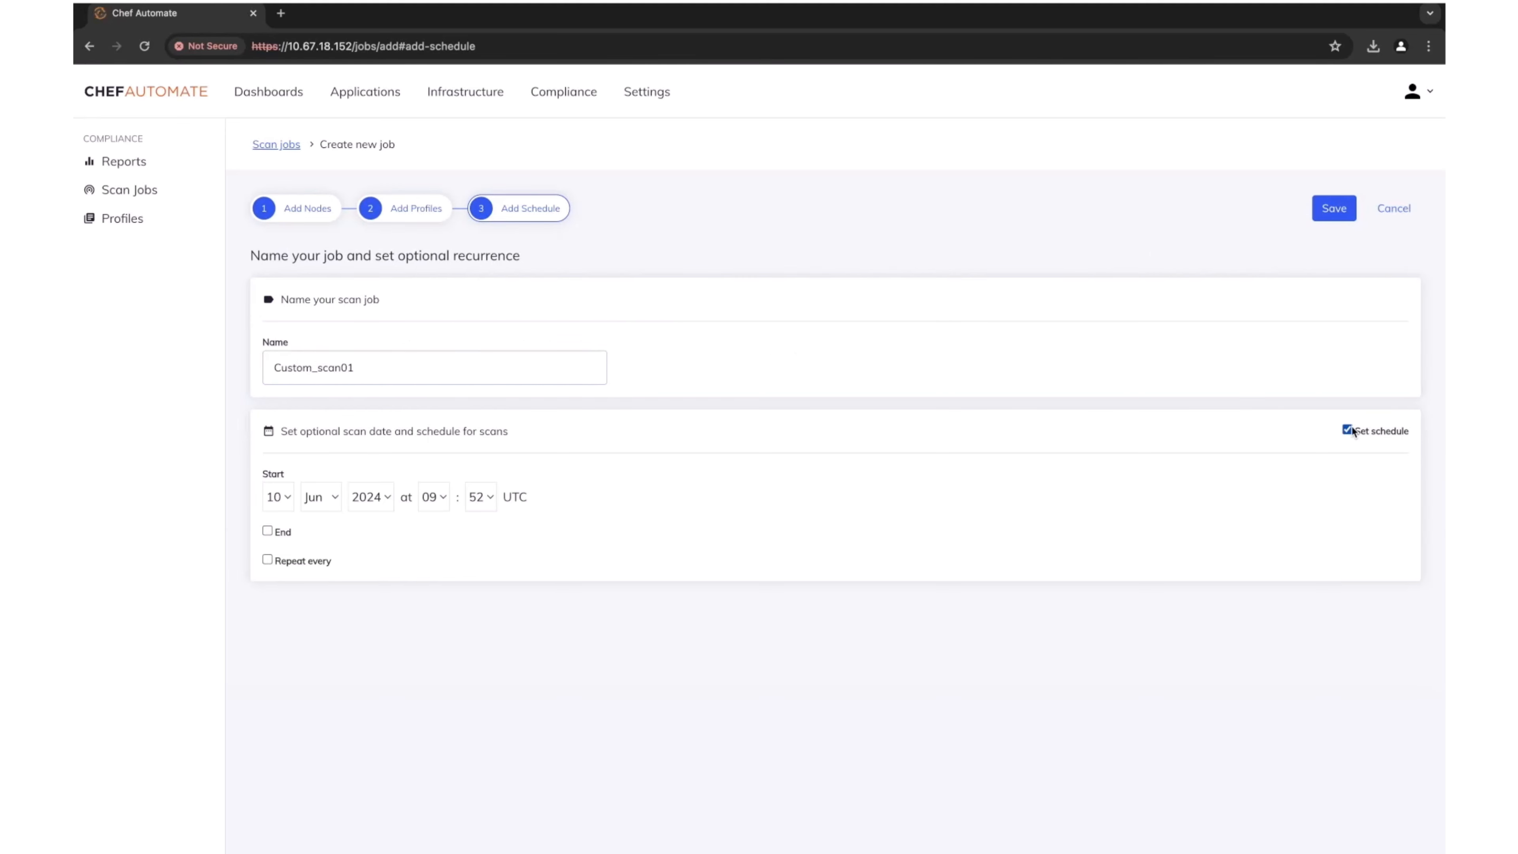
left_click(1346, 430)
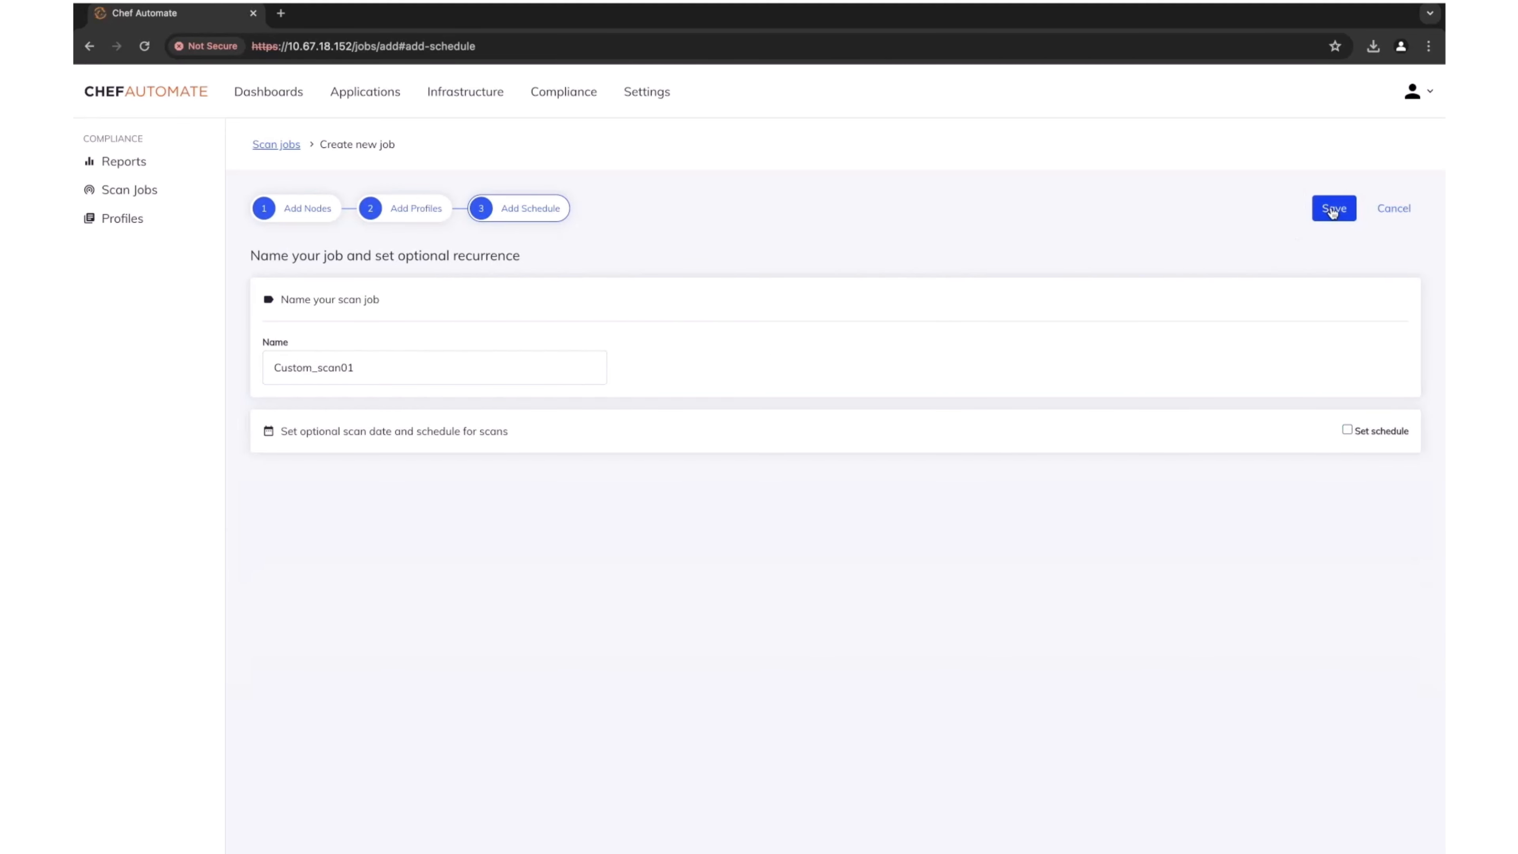
left_click(1333, 208)
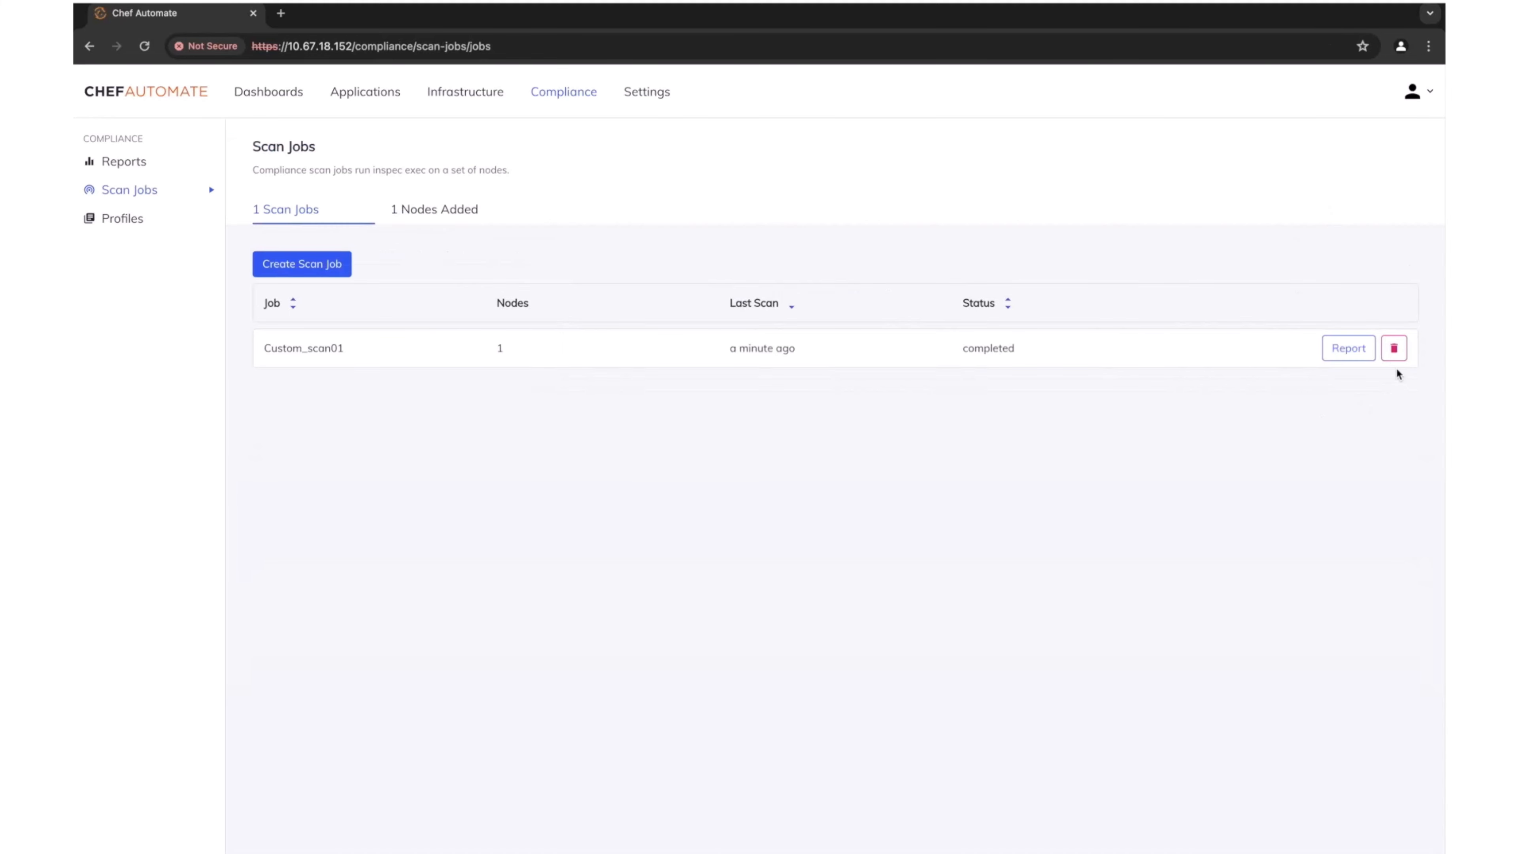
left_click(1347, 348)
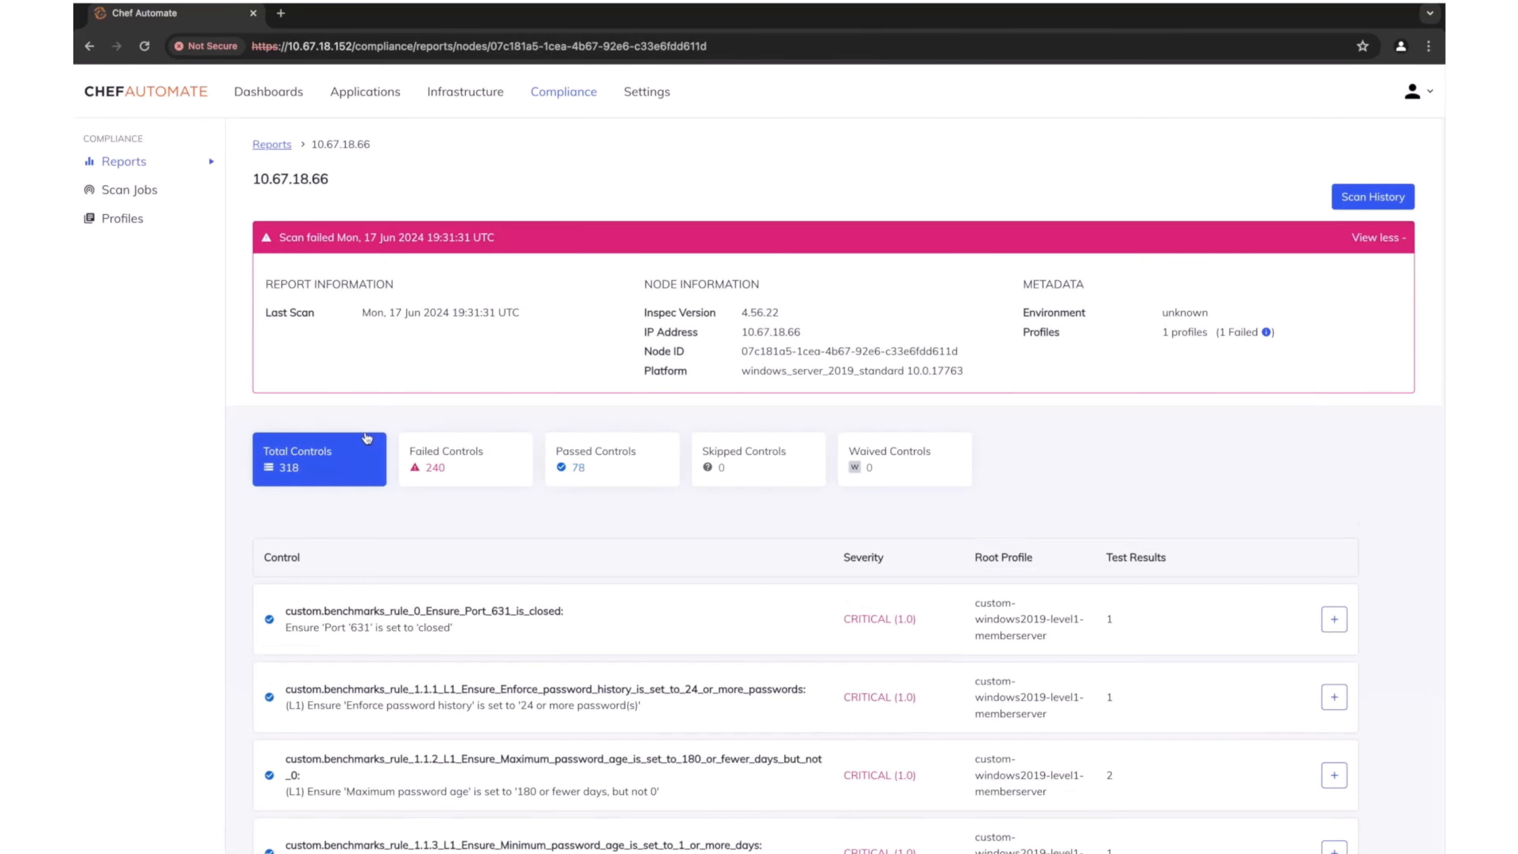
Expand the Port 631 control in the report and show its source code.
scroll("down", 3)
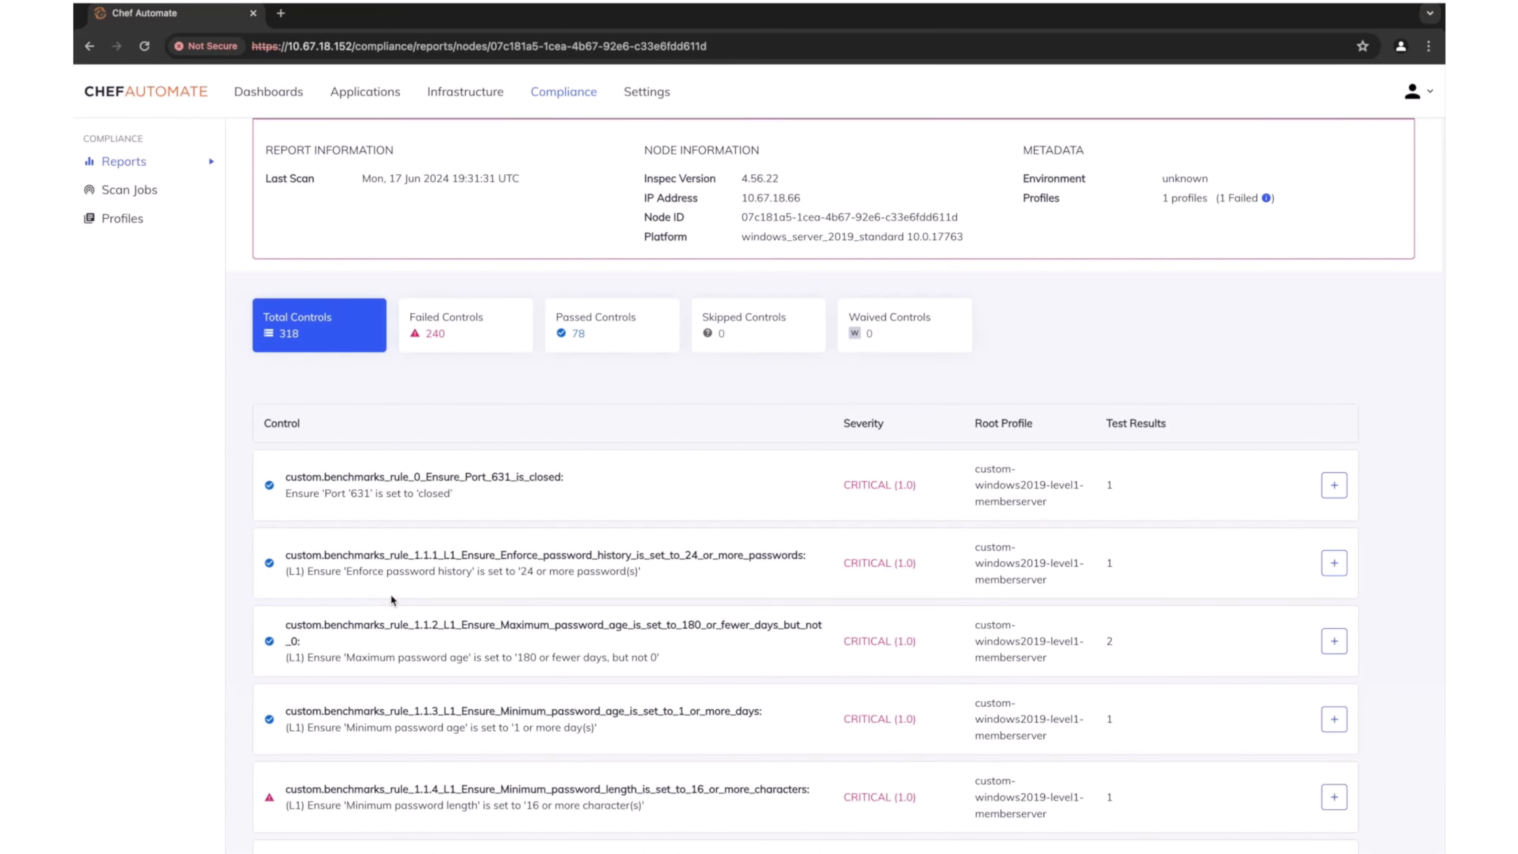
left_click(1333, 484)
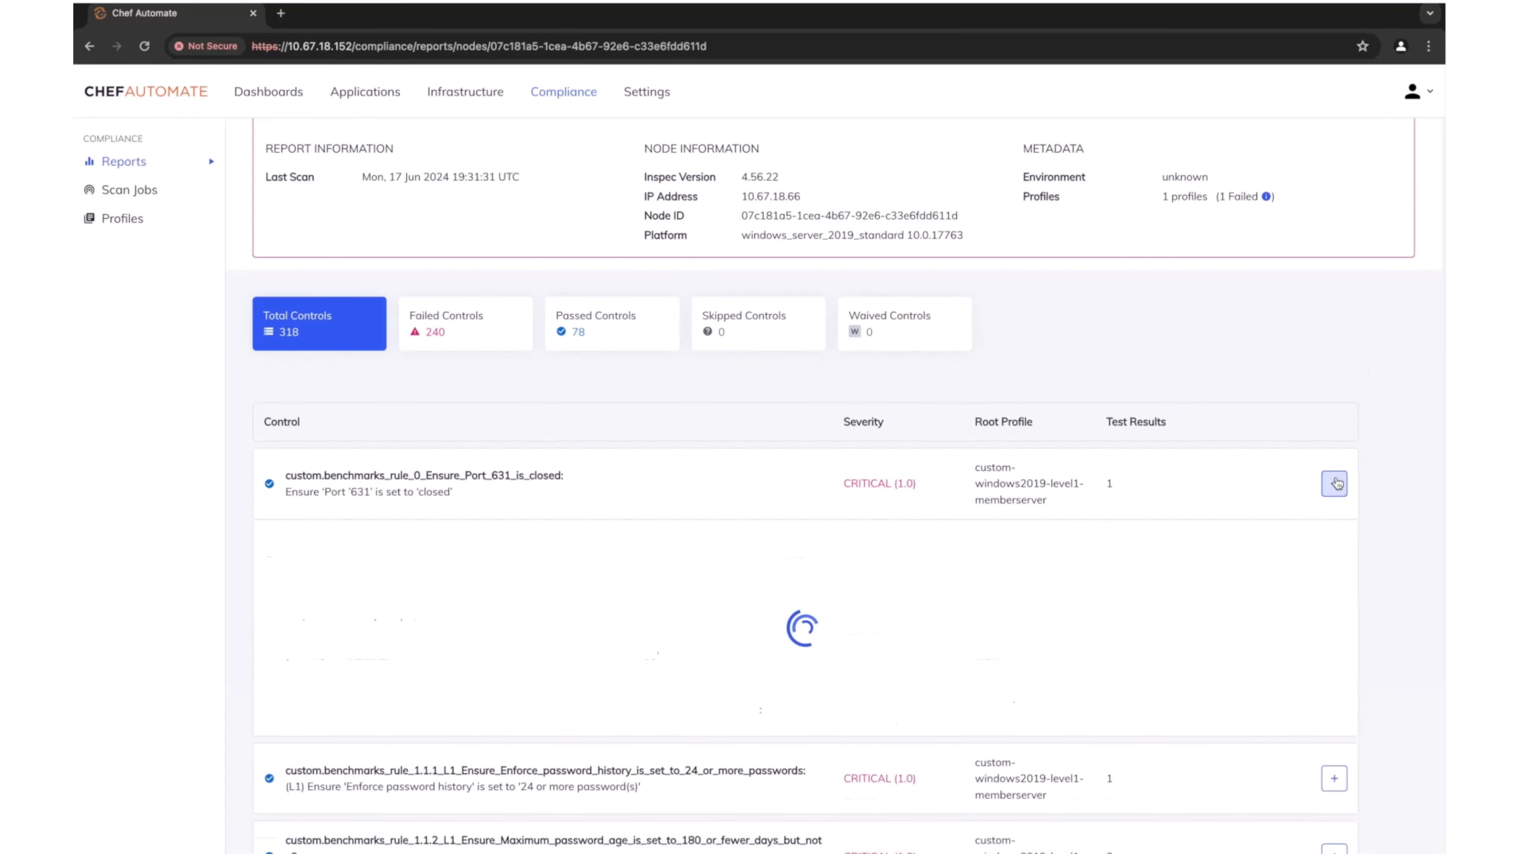
left_click(1333, 483)
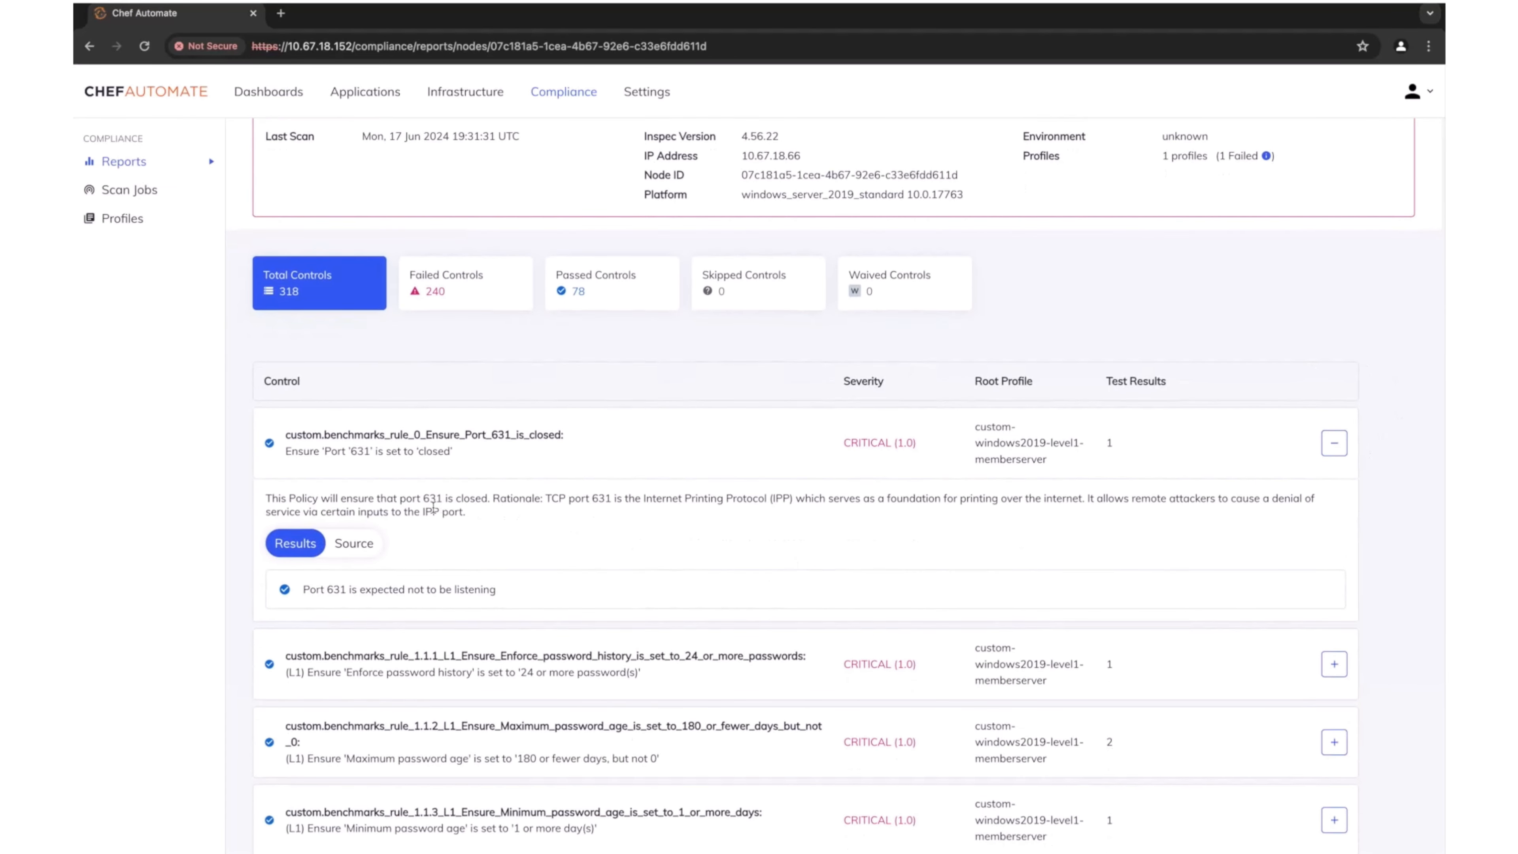
left_click(354, 542)
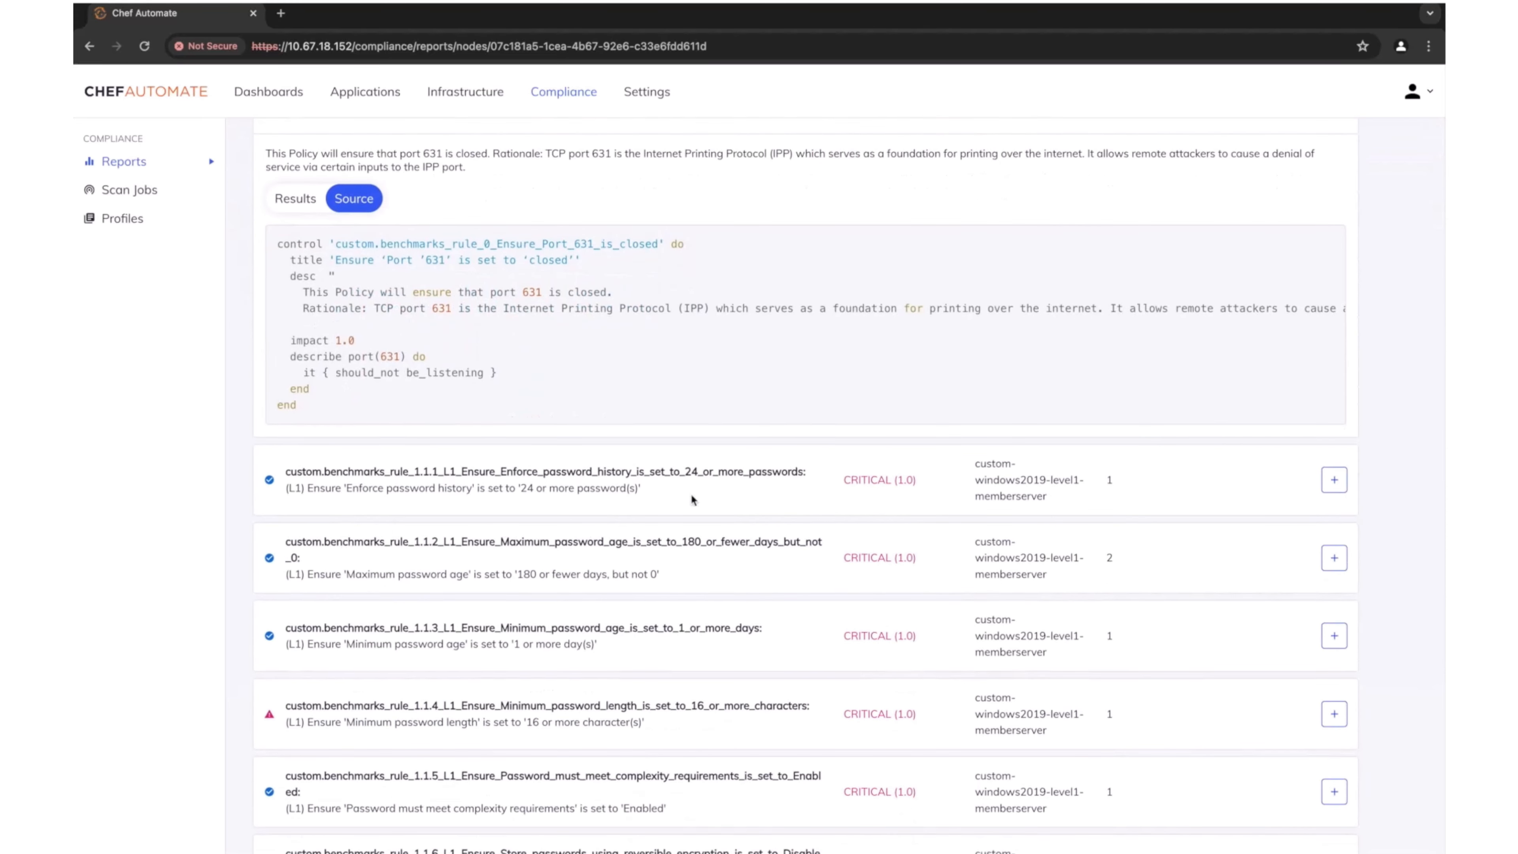
Expand the Maximum password age control to see its 180-day checks passing.
left_click(1332, 557)
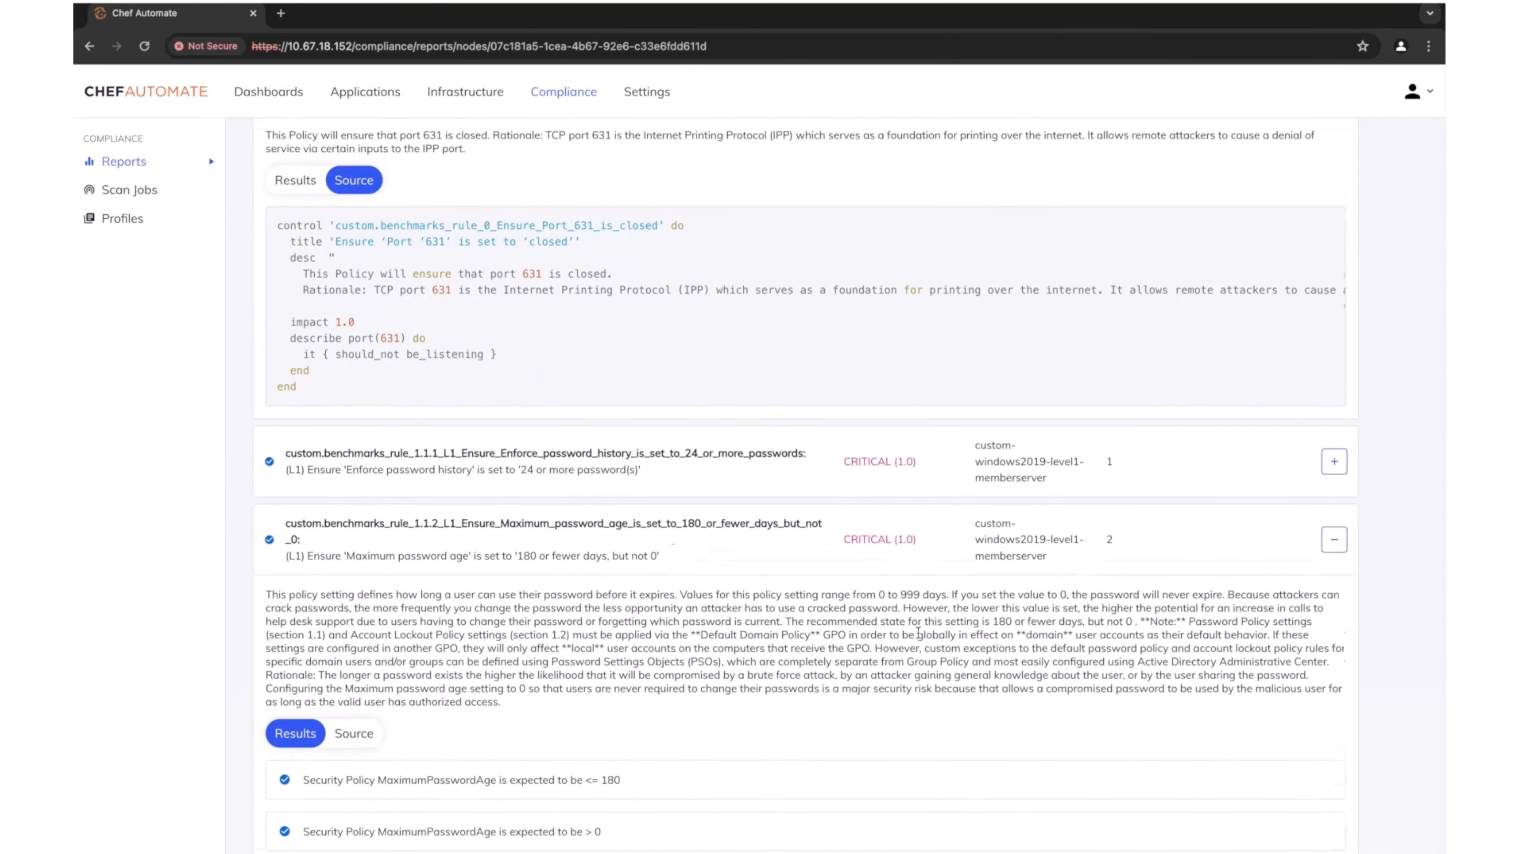
scroll("down", 3)
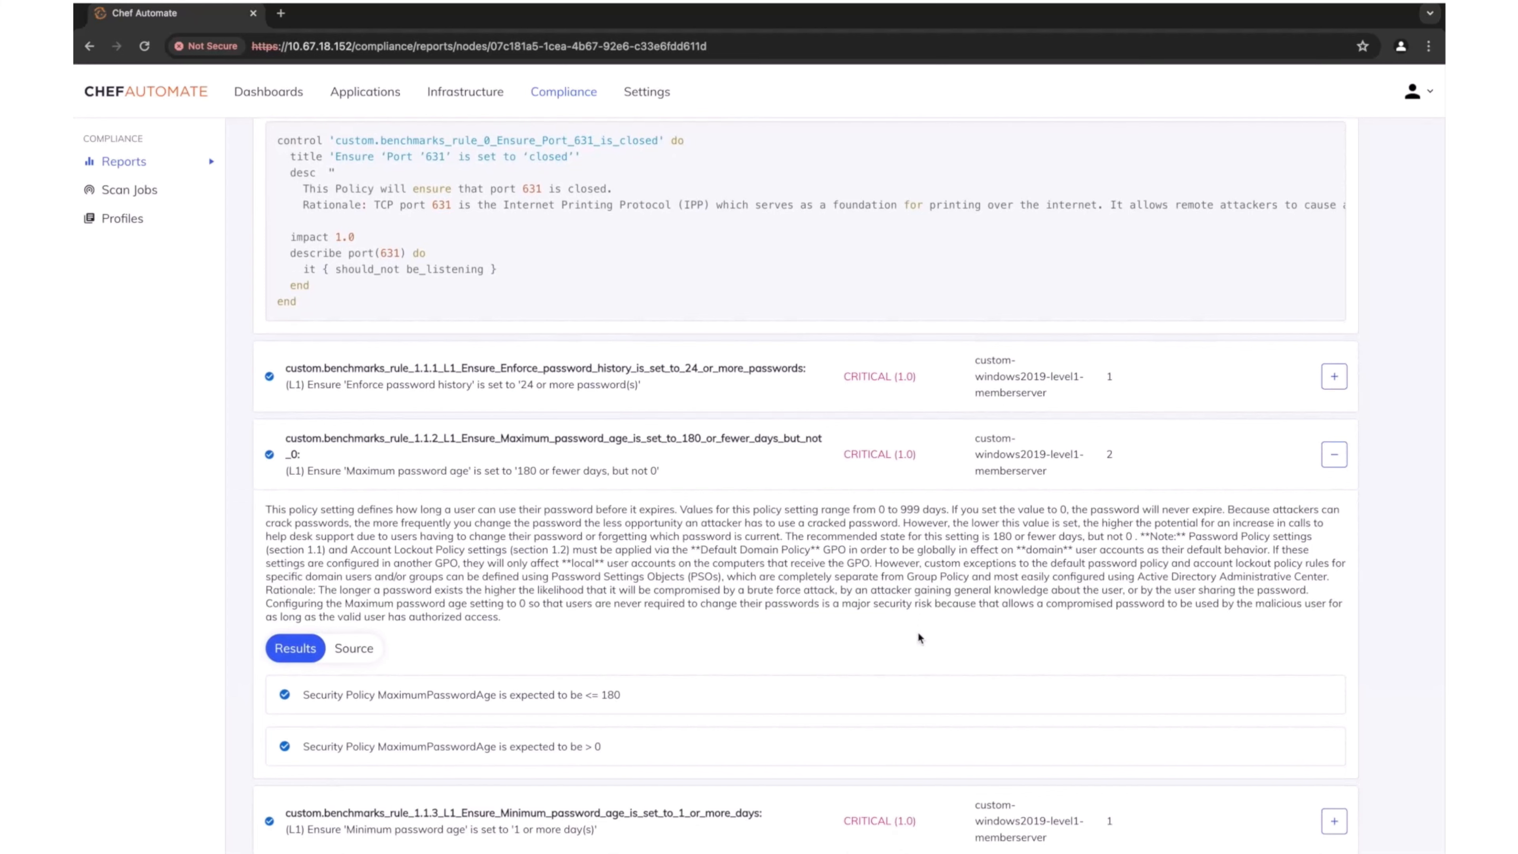